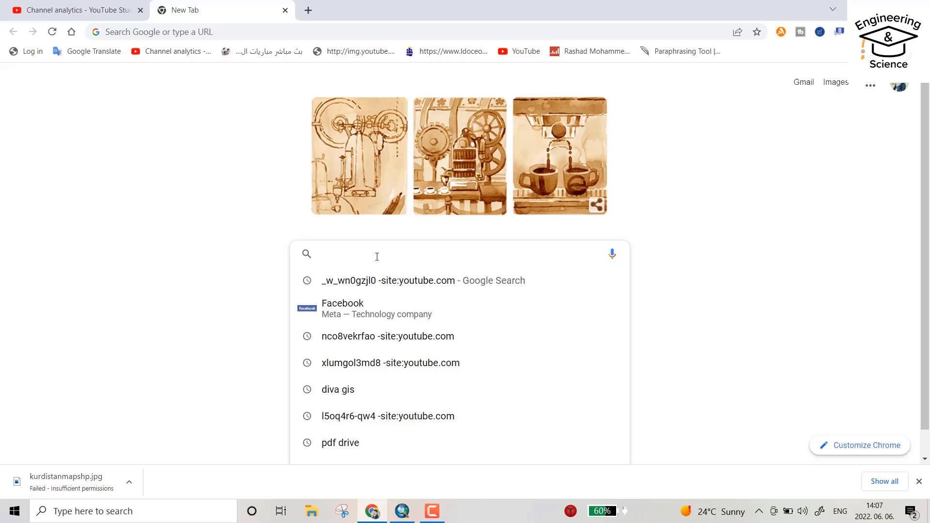
Step: Search Google Images for 'kurdistan map' and open the Young Pioneer Tours map image
type("kurdistan map")
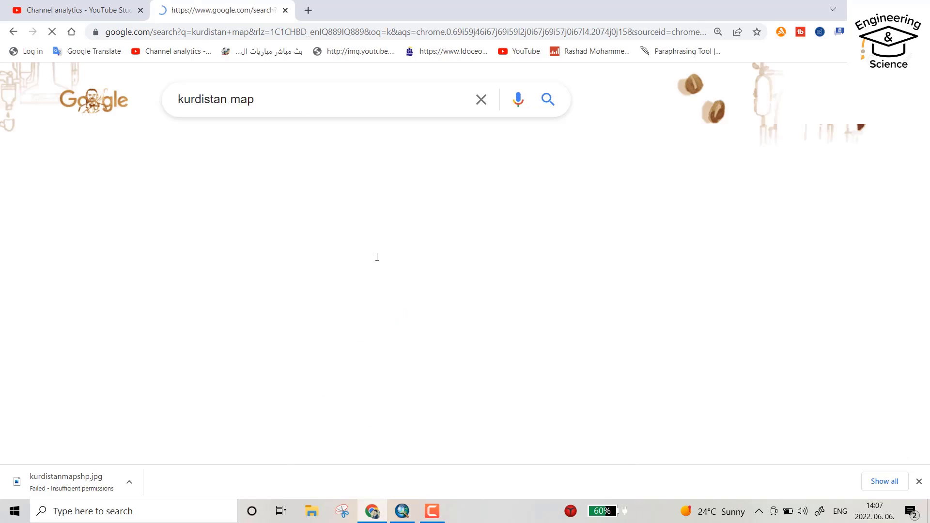
left_click(215, 145)
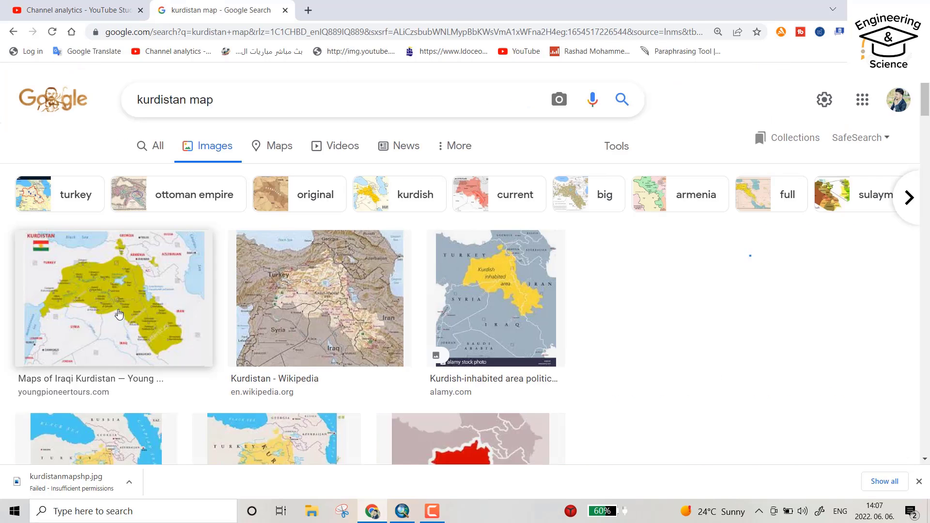
left_click(113, 298)
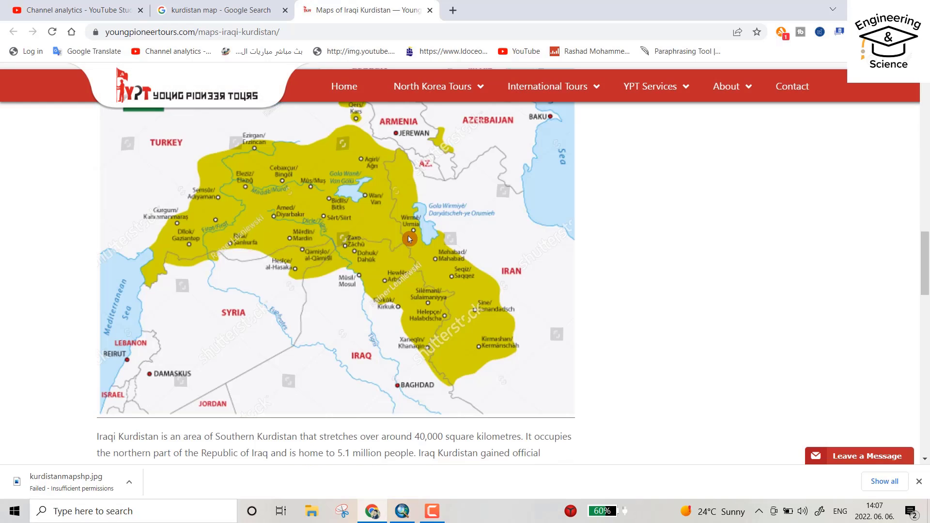
right_click(408, 239)
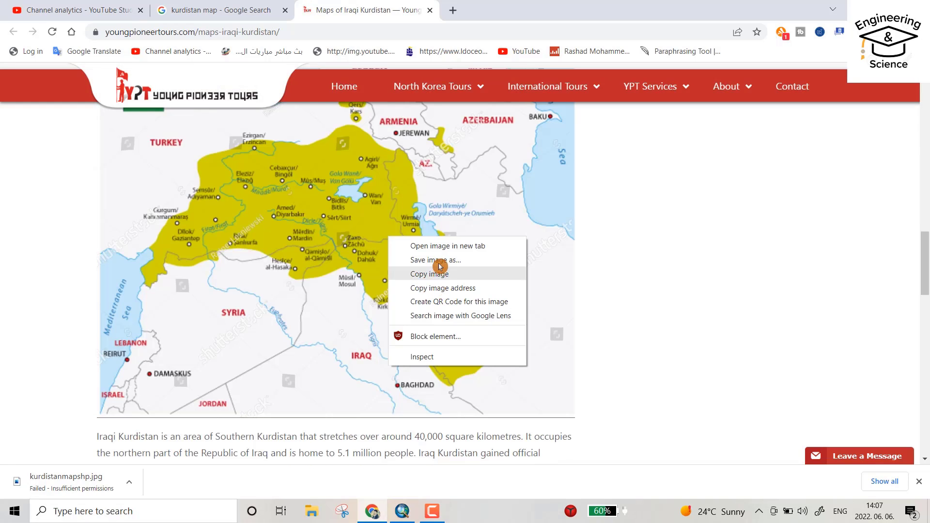
Step: Save the map image as 8.Kurdistan-Map in a new Desktop folder named Shapefiletutorial
left_click(435, 259)
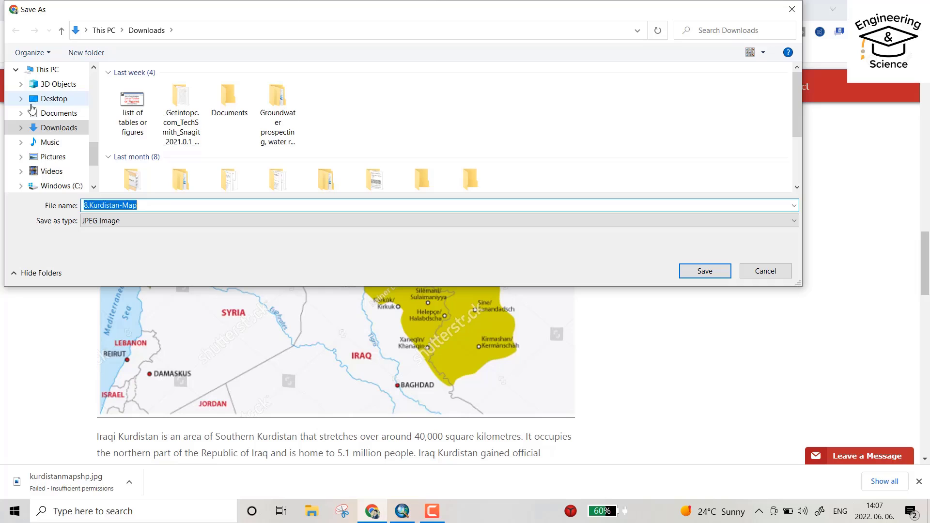
left_click(54, 99)
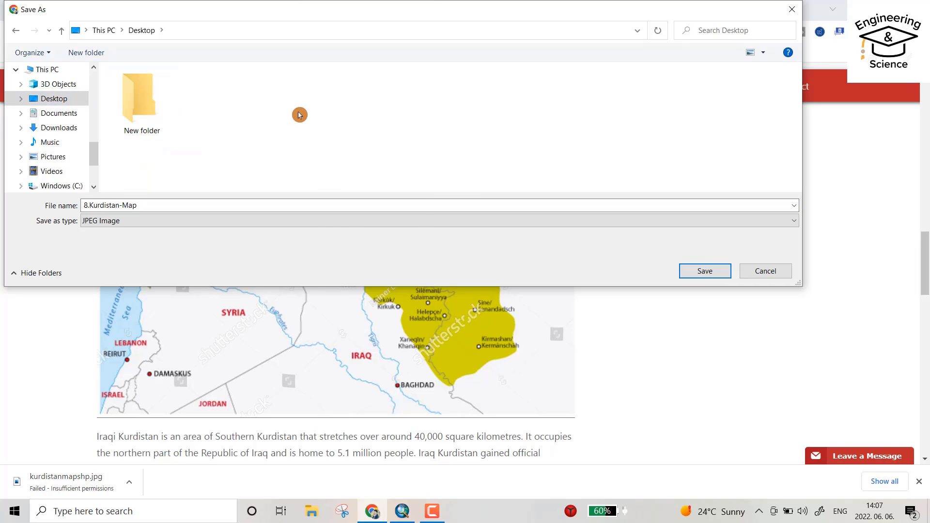
right_click(299, 116)
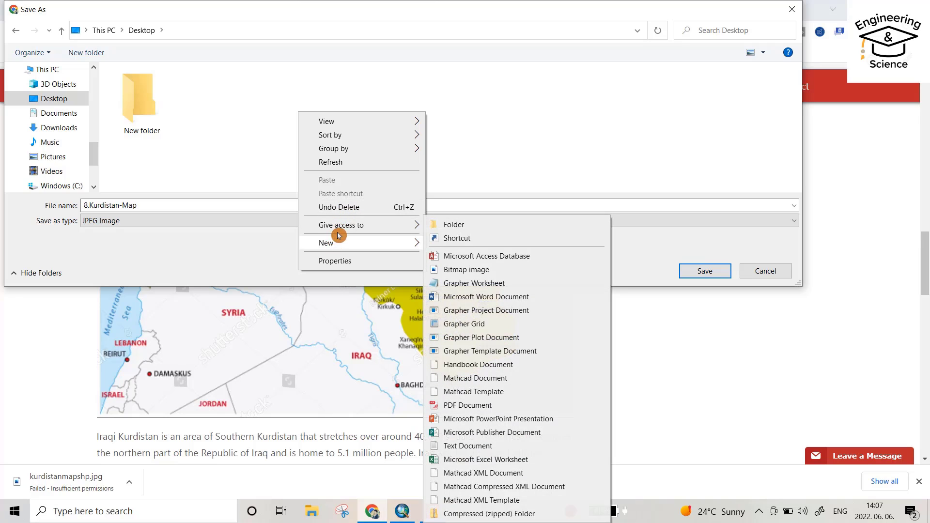
left_click(453, 225)
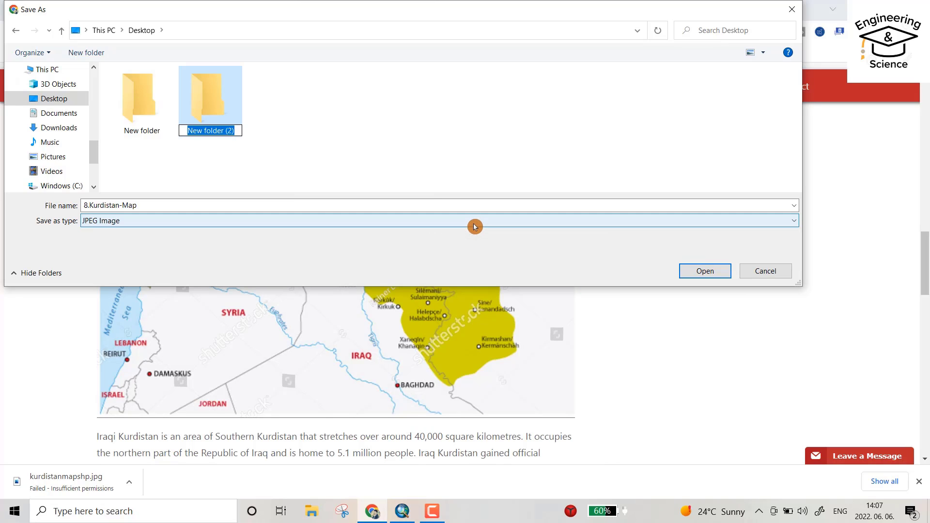
type("Shapefiletutorial")
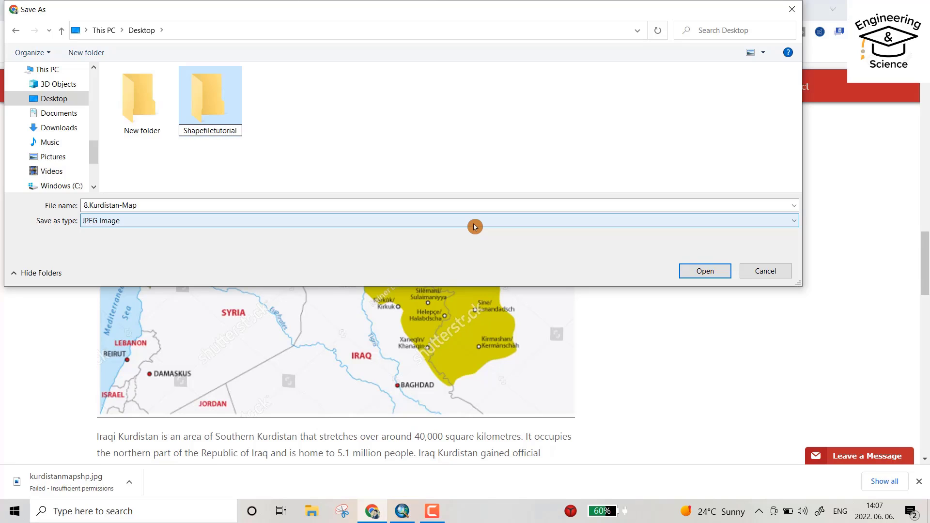
double_click(209, 95)
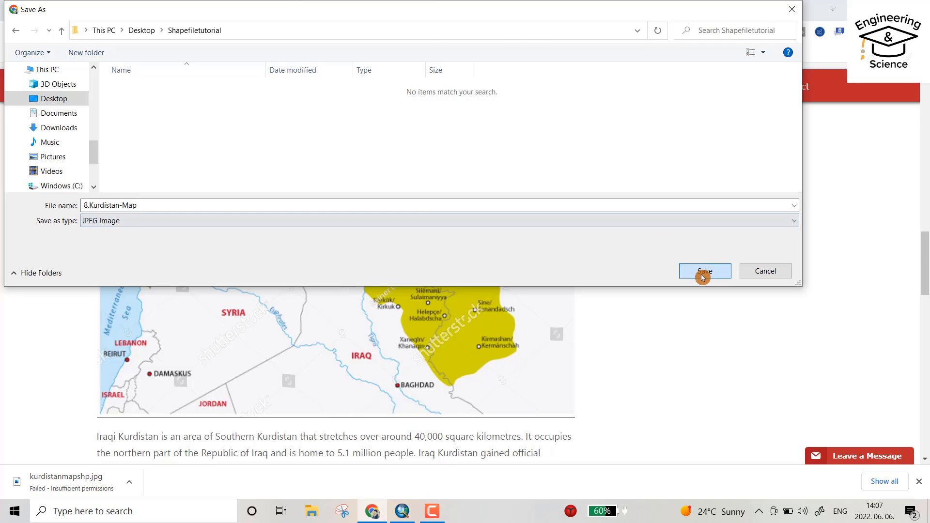
left_click(703, 271)
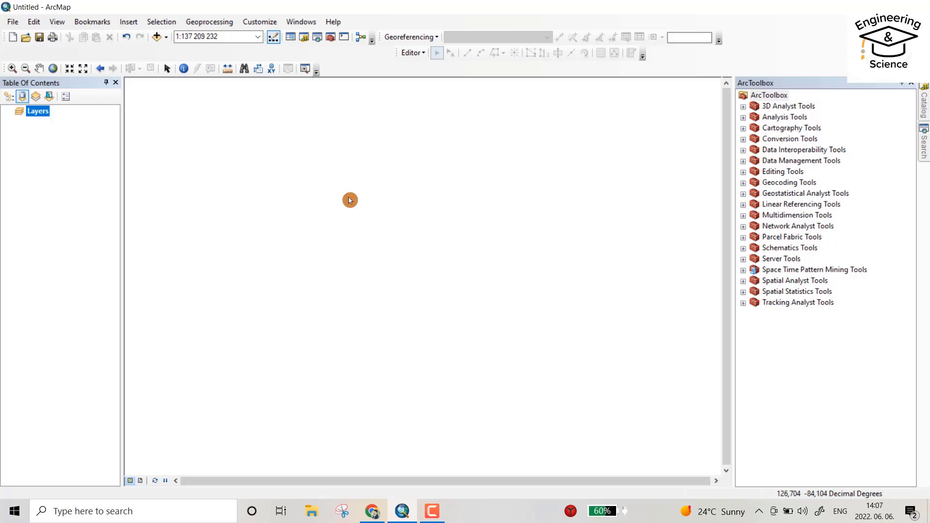
mouse_move(154, 38)
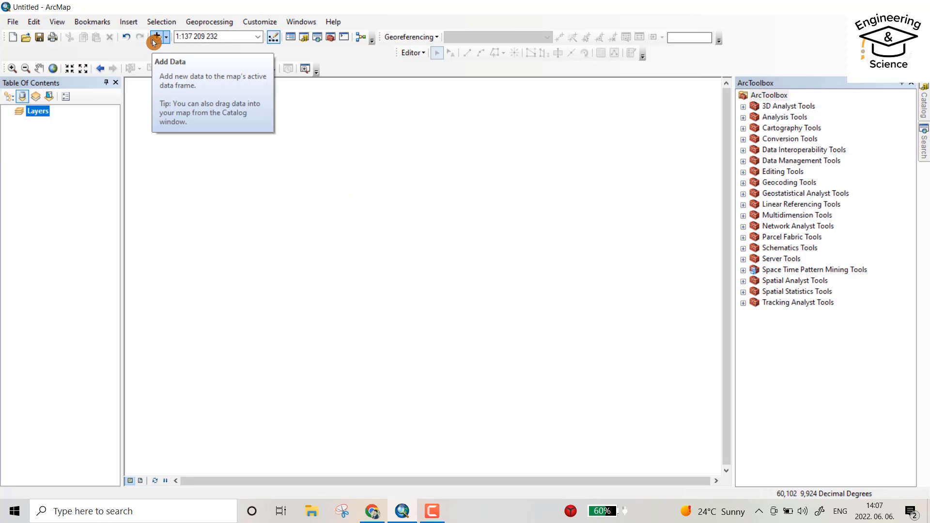
Step: Add 8.Kurdistan-Map.jpg from Shapefiletutorial to the map, accepting the spatial reference warning
left_click(155, 37)
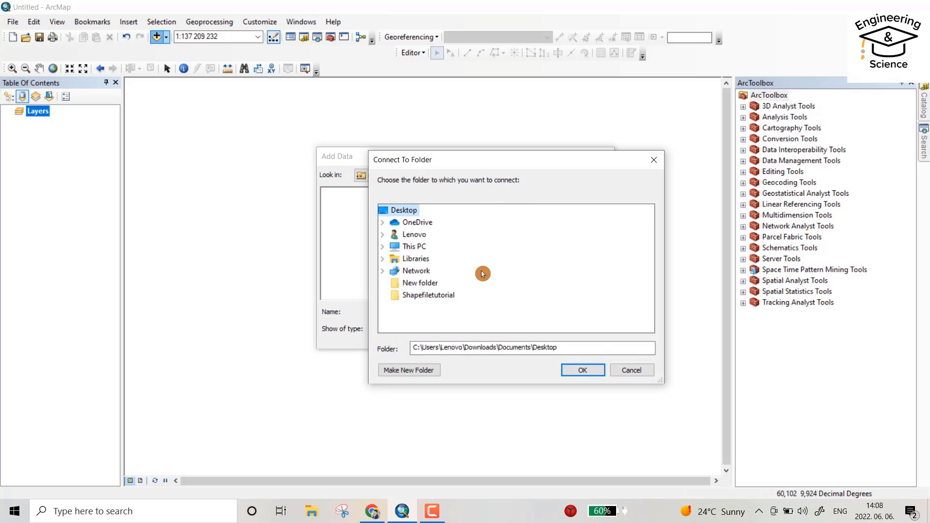
left_click(582, 369)
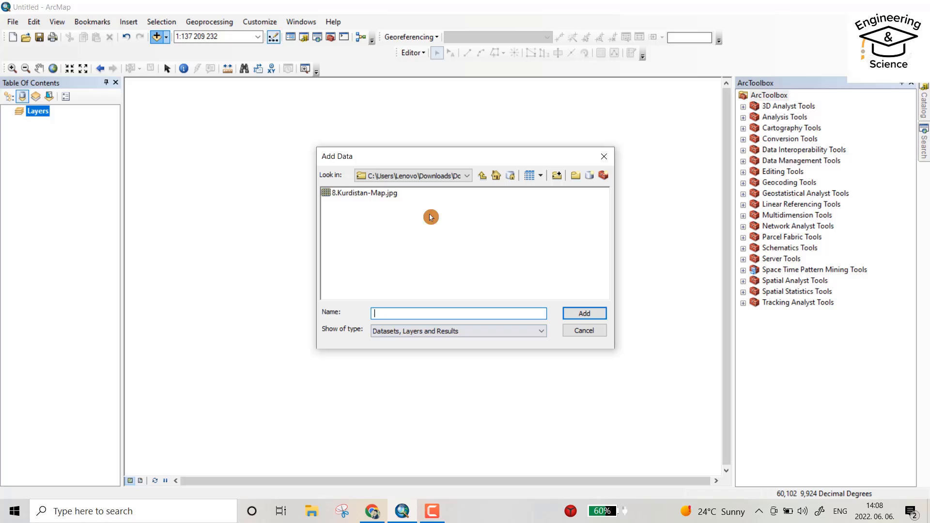
left_click(584, 313)
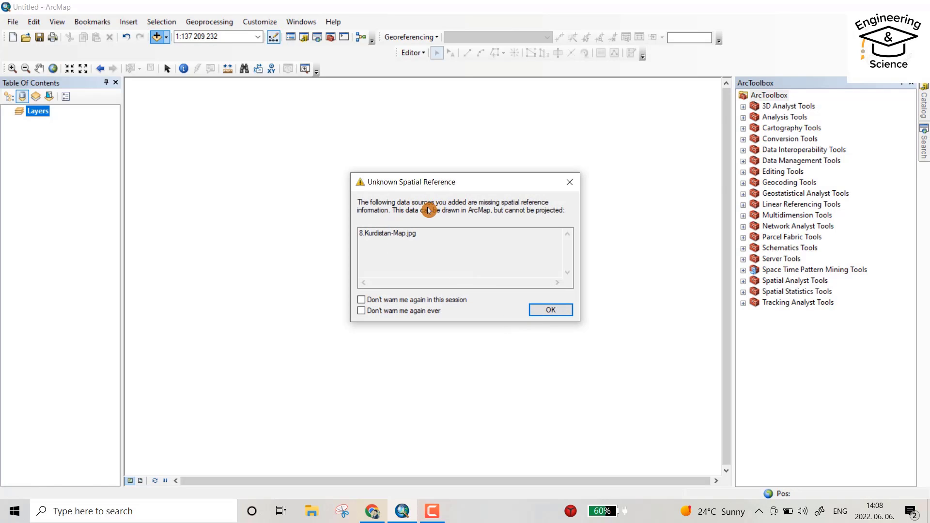
mouse_move(480, 212)
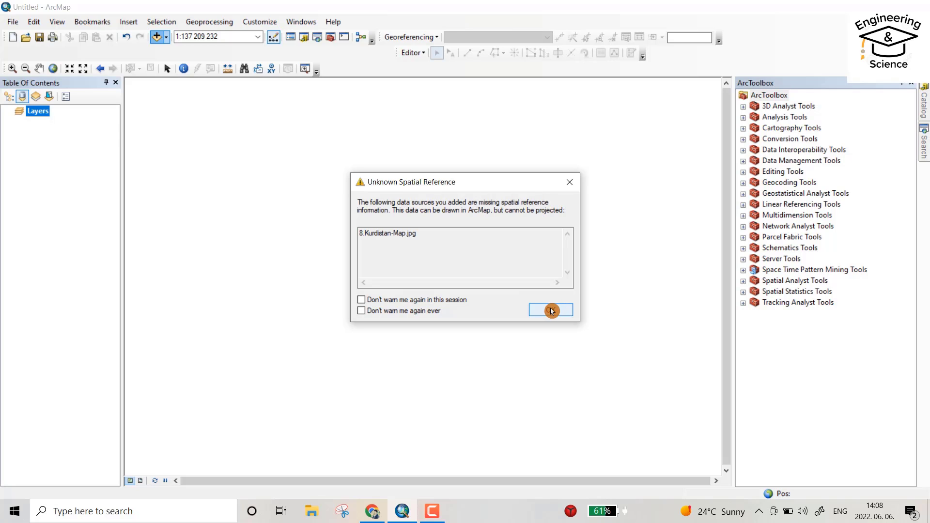
left_click(549, 310)
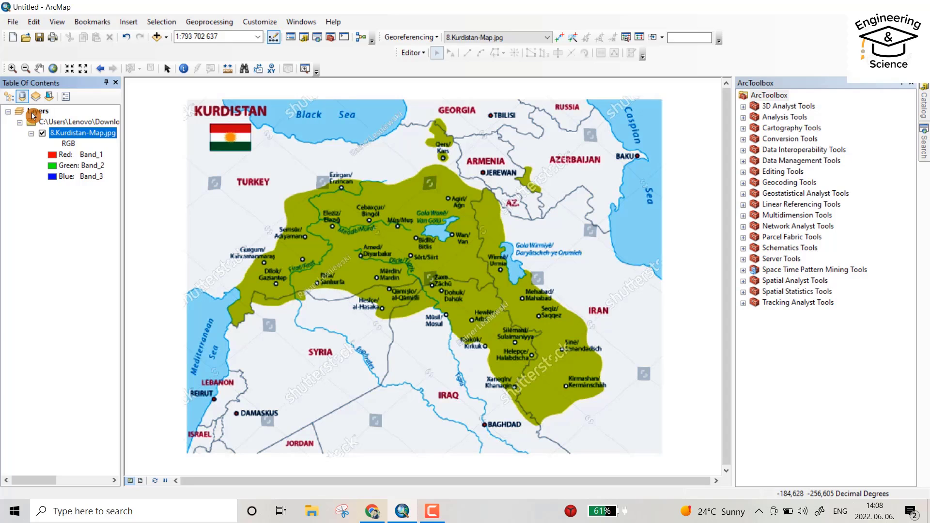
Step: Set the Layers data frame coordinate system to GCS WGS 1984
right_click(37, 112)
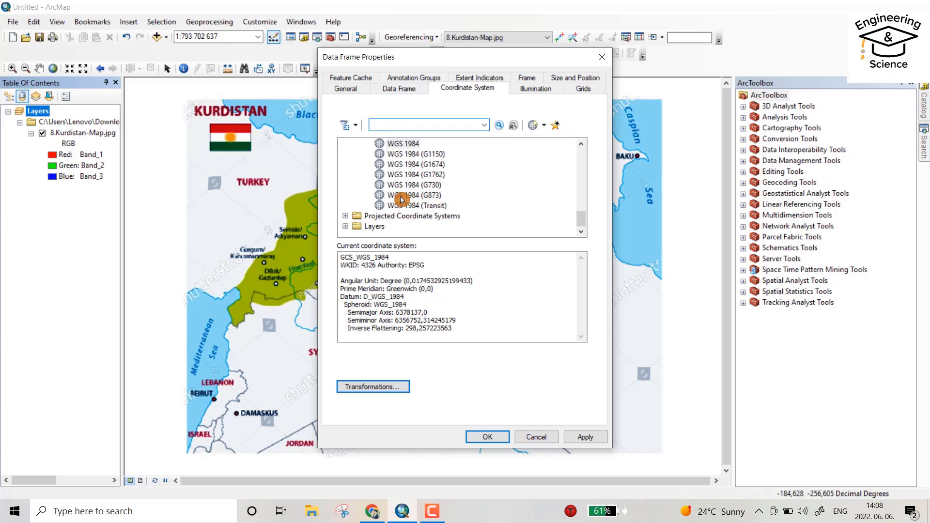
left_click(402, 143)
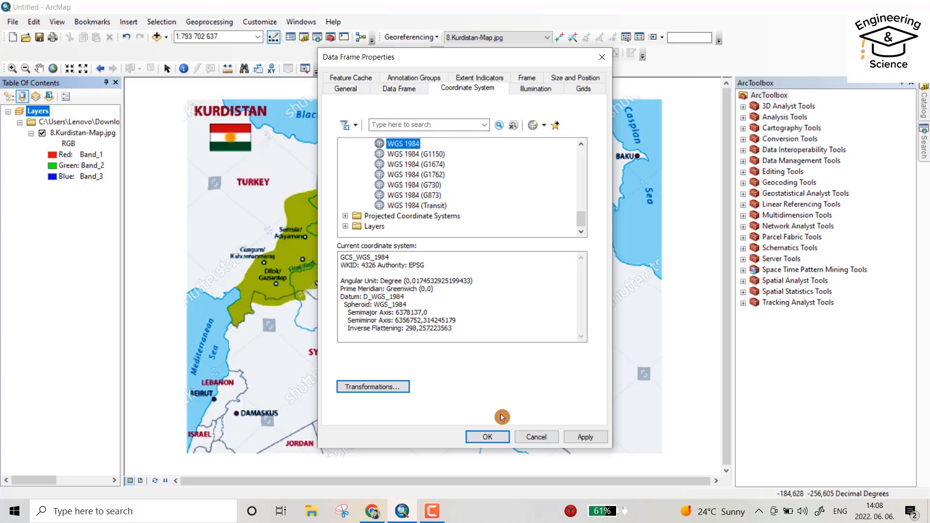
left_click(486, 436)
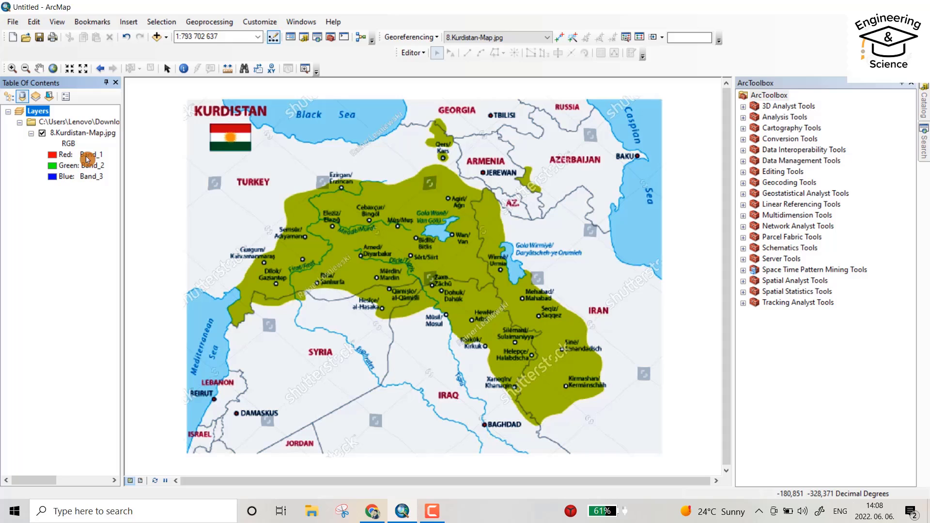
left_click(86, 132)
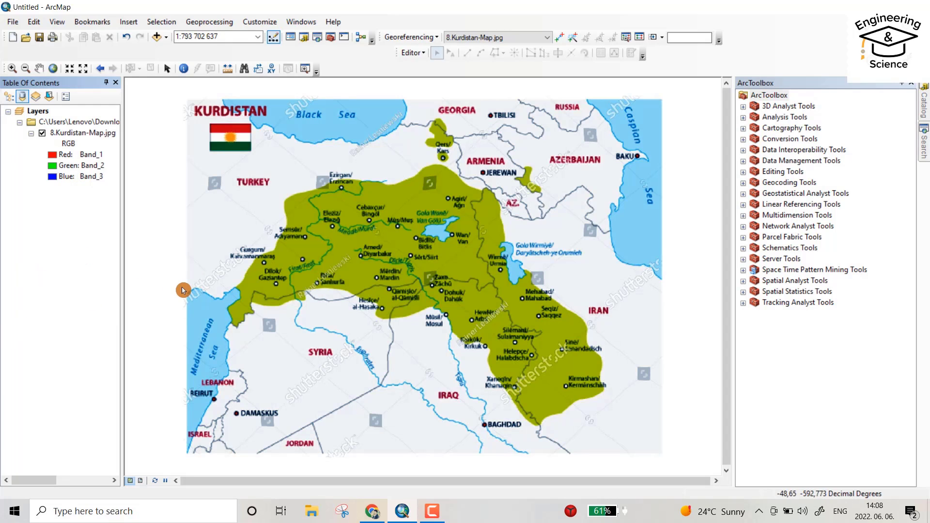
mouse_move(331, 272)
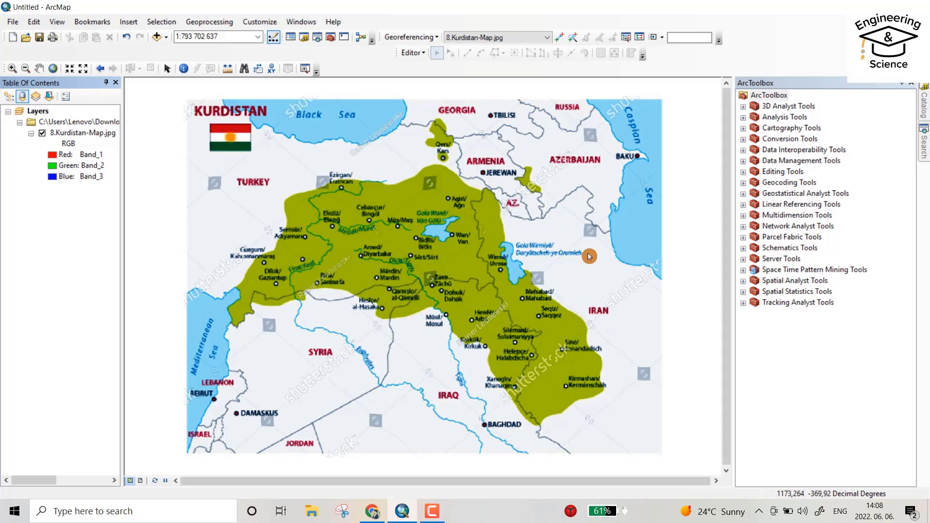
mouse_move(449, 322)
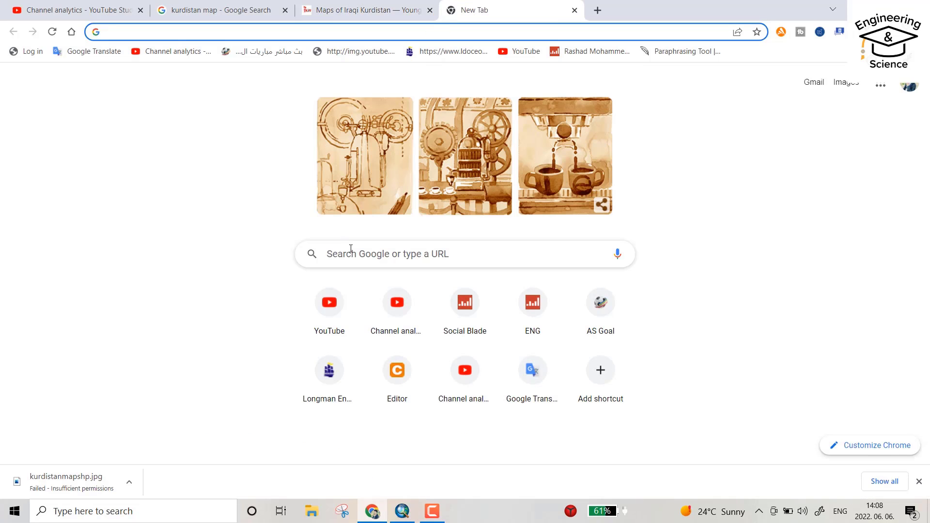
Step: Search for 'diva gis shapefile' and open the DIVA-GIS download-by-country page
left_click(463, 253)
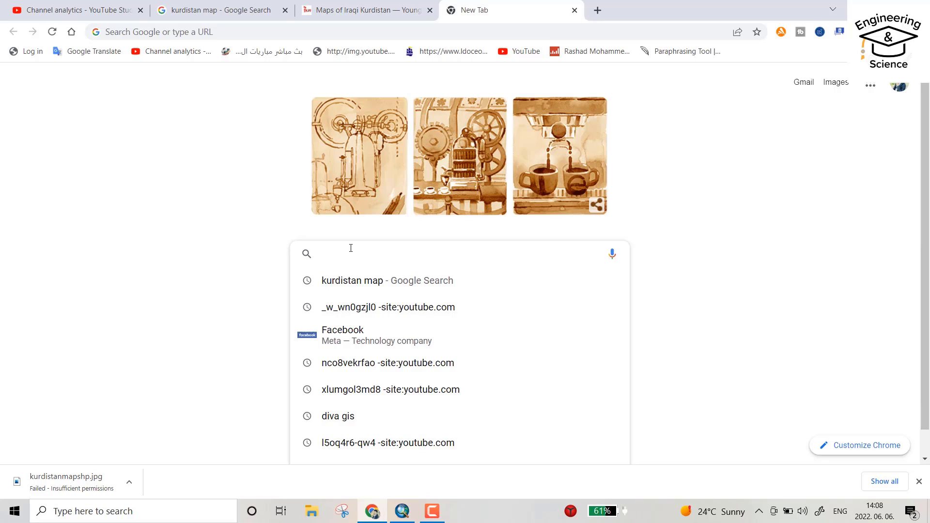
type("diva gis shapefile")
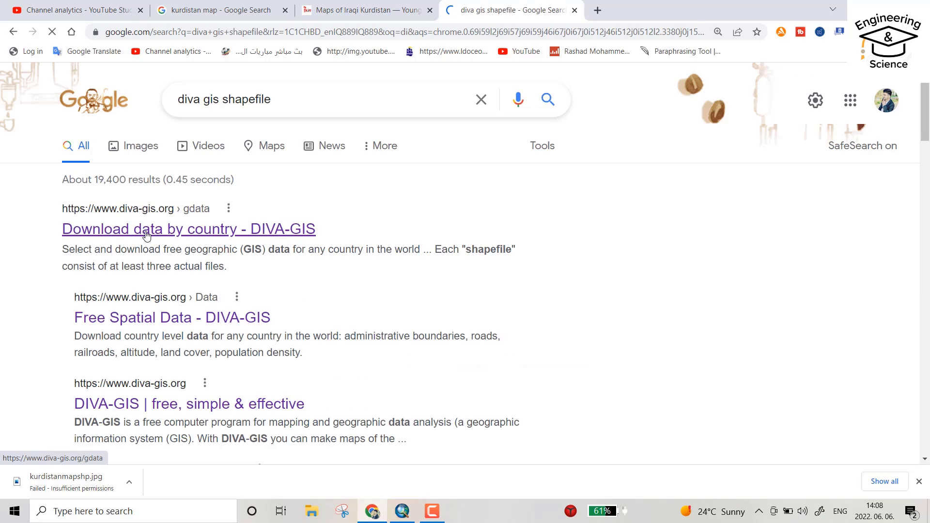
left_click(188, 229)
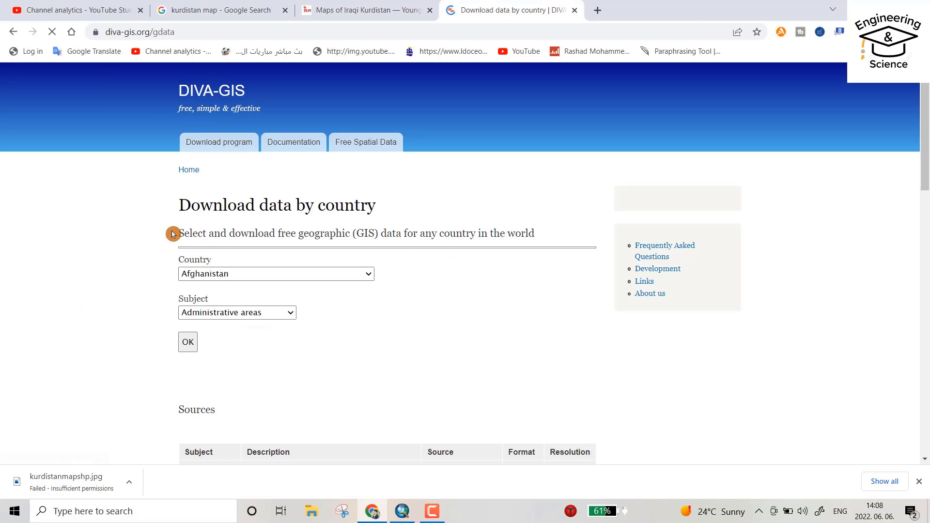
Step: Request Iraq's Administrative areas data on the DIVA-GIS page
left_click(274, 273)
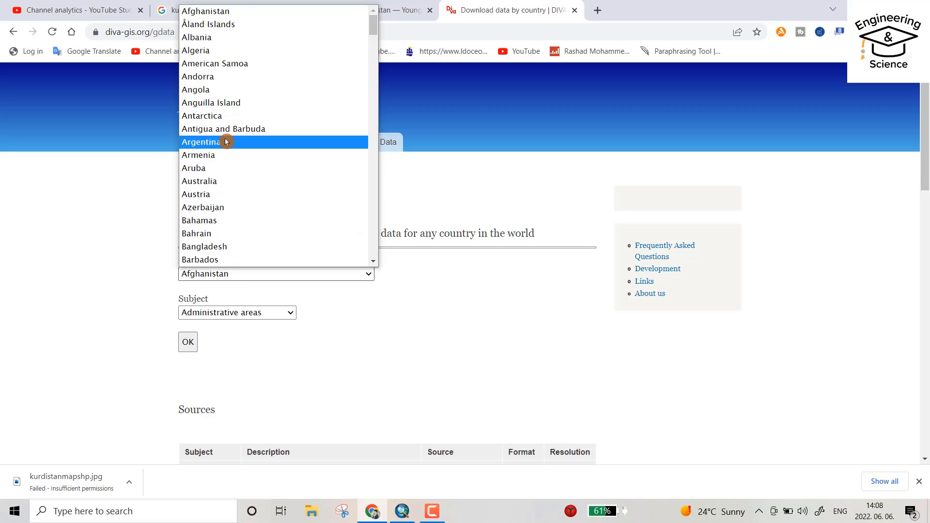
scroll("down", 3)
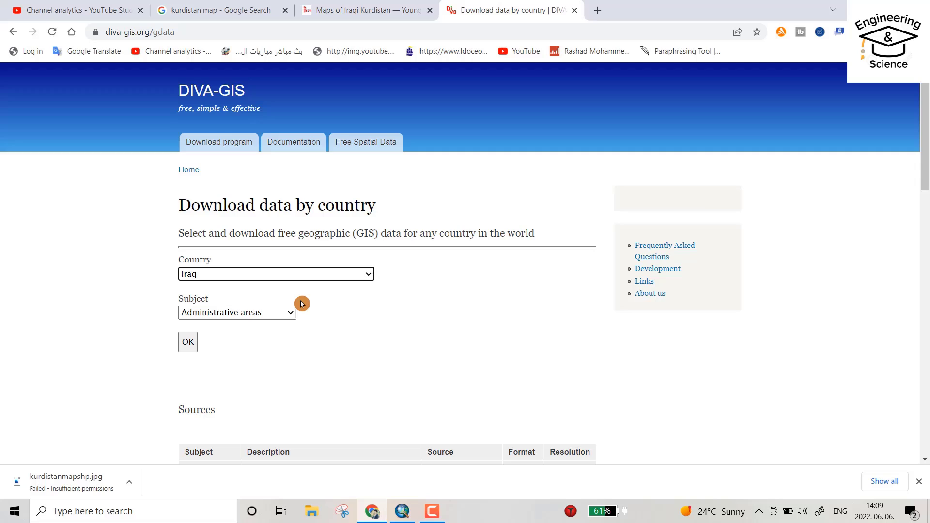
mouse_move(232, 298)
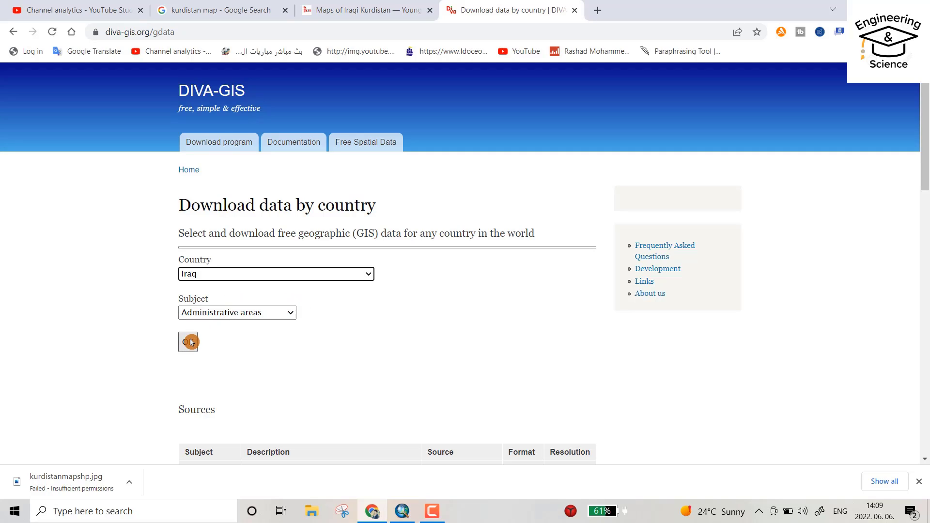
left_click(188, 342)
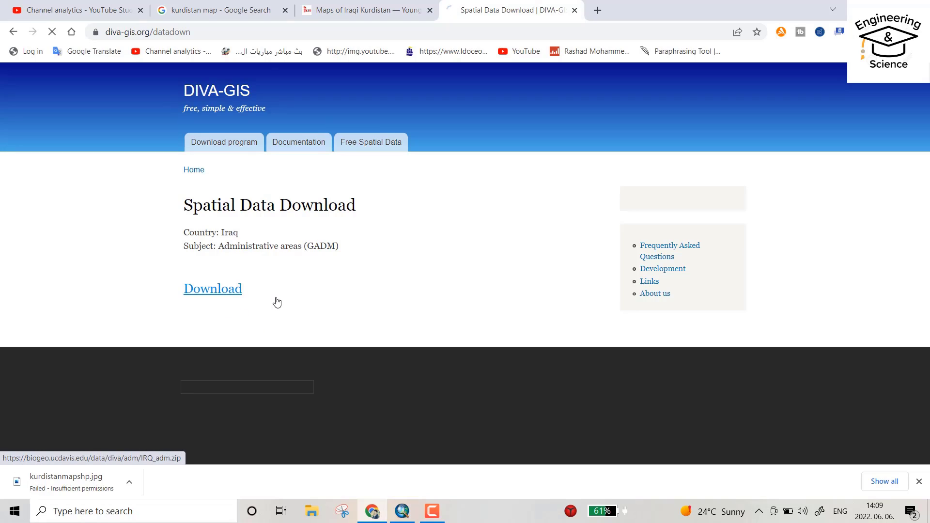
Step: Download IRQ_adm.zip and show it in its folder
left_click(212, 289)
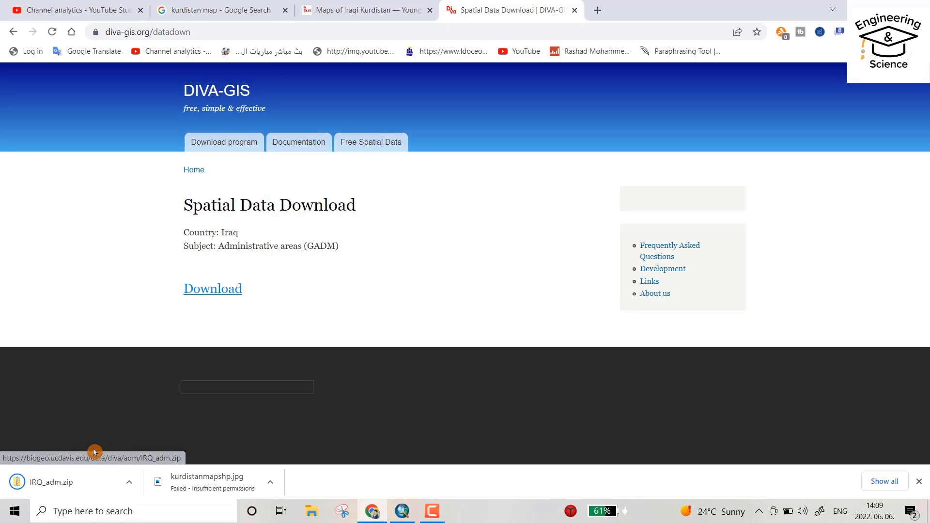
left_click(129, 482)
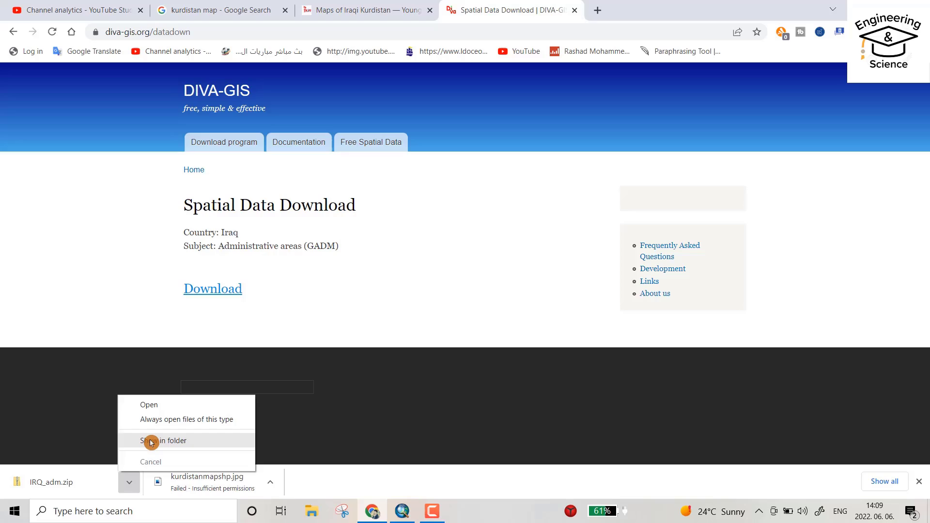
left_click(164, 440)
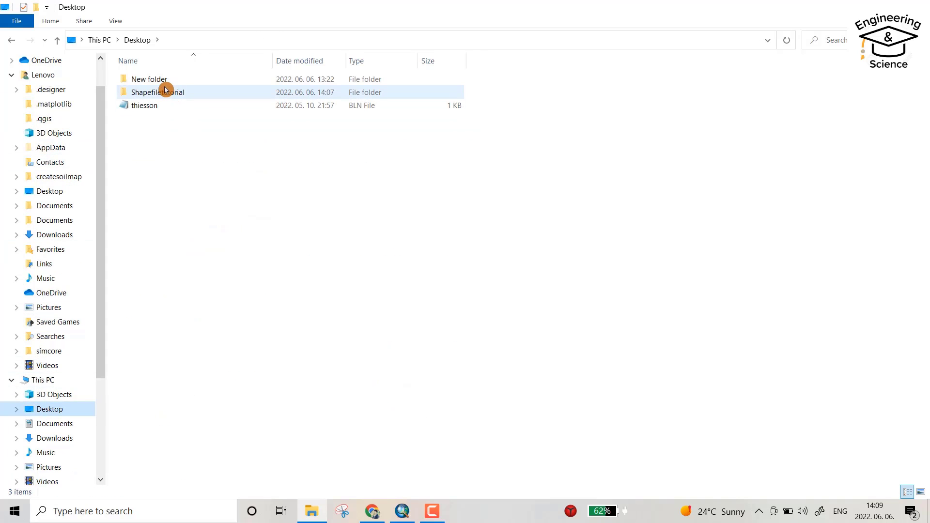
Step: Open Shapefiletutorial and bring up the extract options for IRQ_adm.zip
double_click(157, 92)
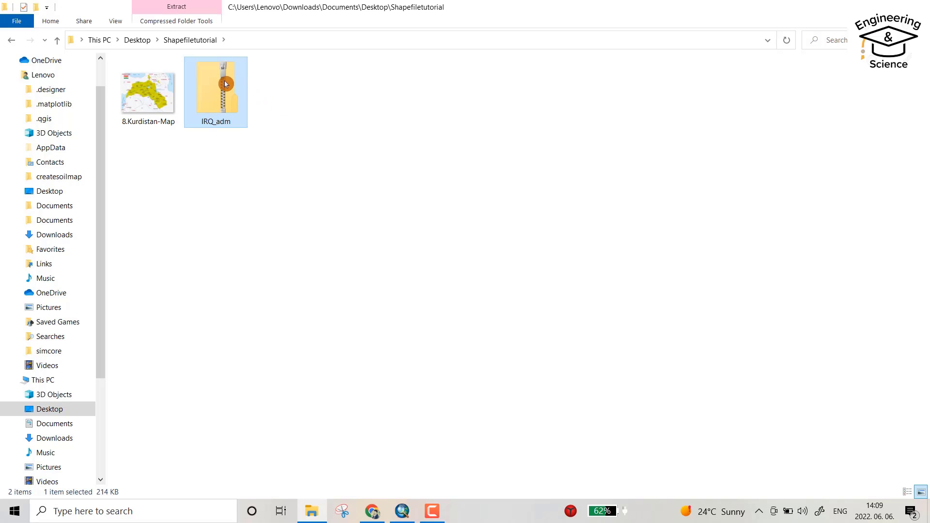
right_click(215, 84)
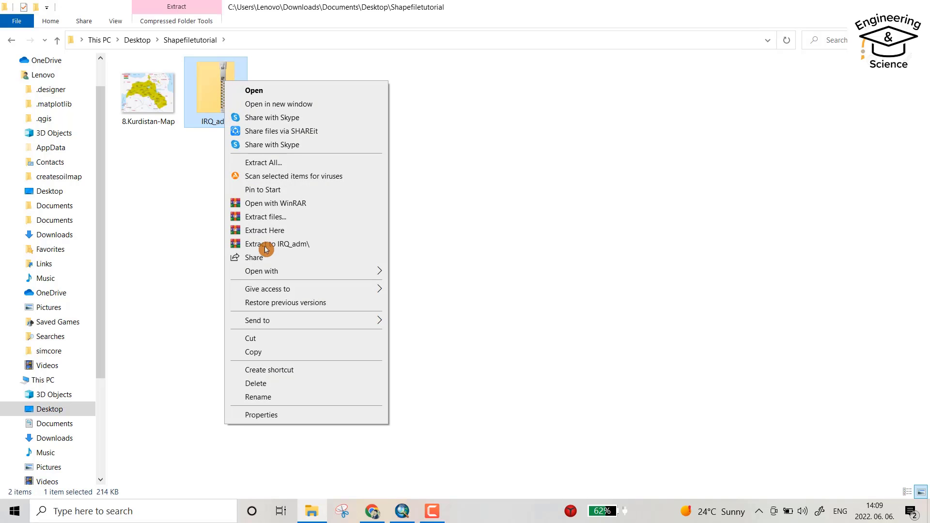
mouse_move(274, 246)
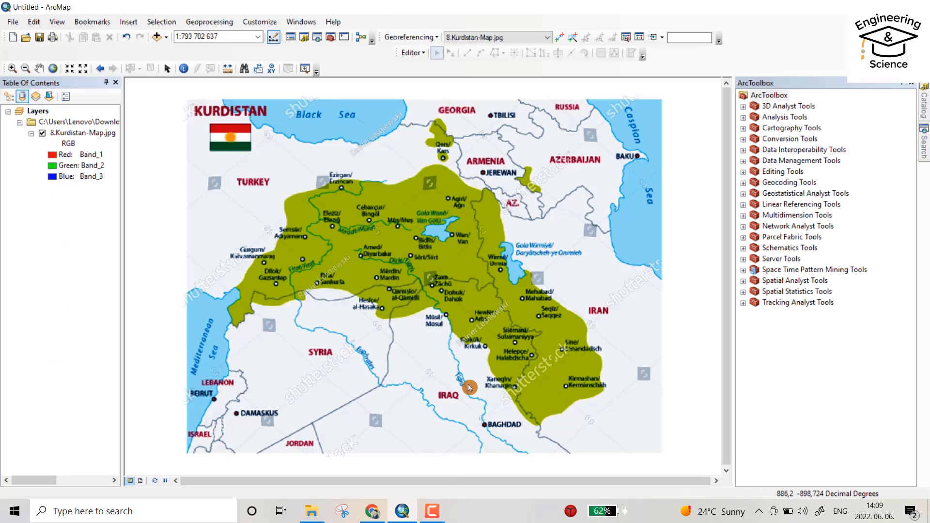
mouse_move(159, 37)
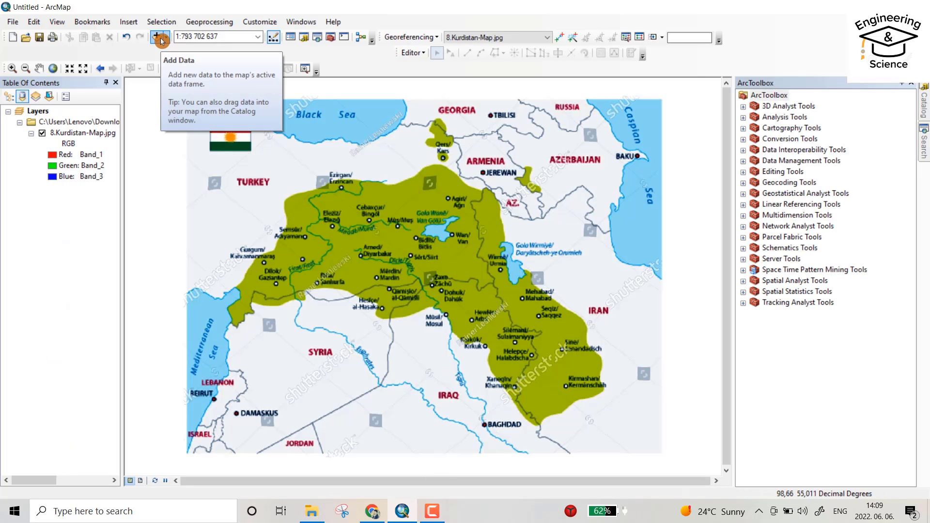
Step: Add IRQ_adm0.shp from Desktop > Shapefiletutorial > IRQ_adm to the map
left_click(157, 37)
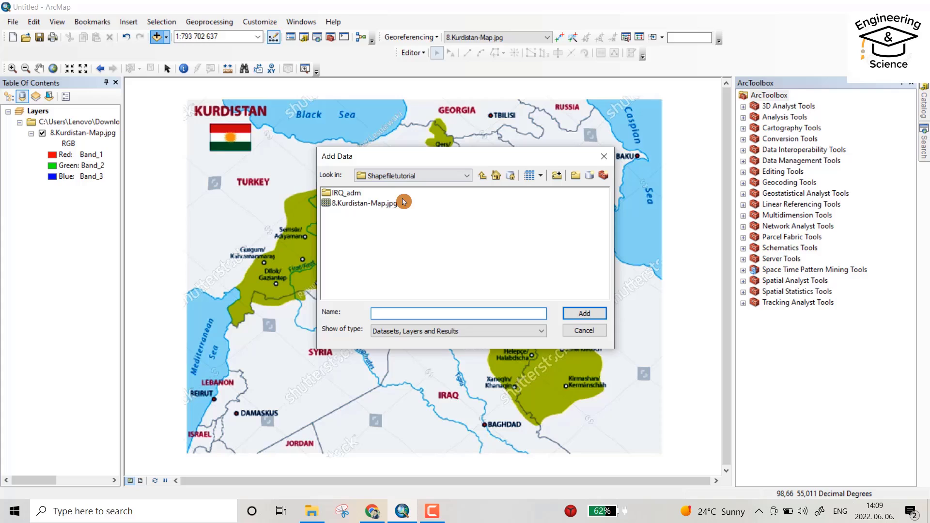
left_click(481, 175)
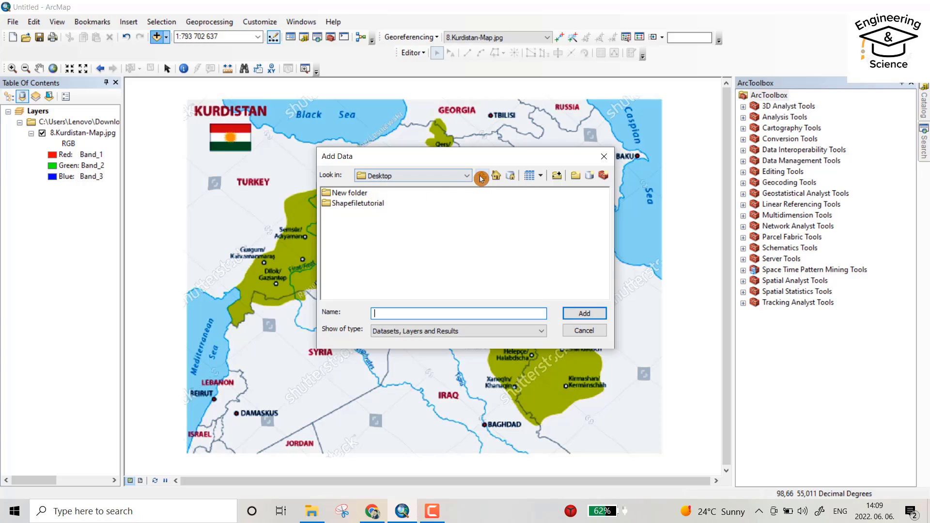
double_click(357, 203)
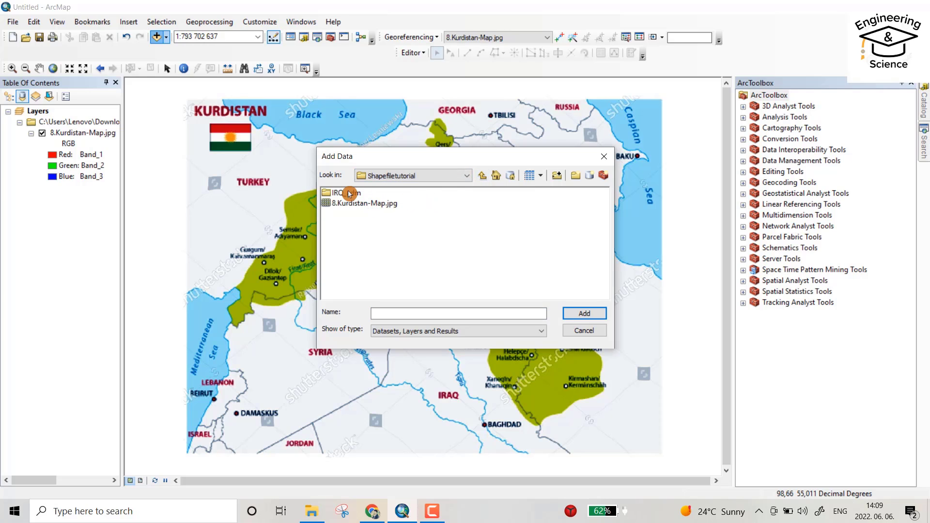
double_click(341, 192)
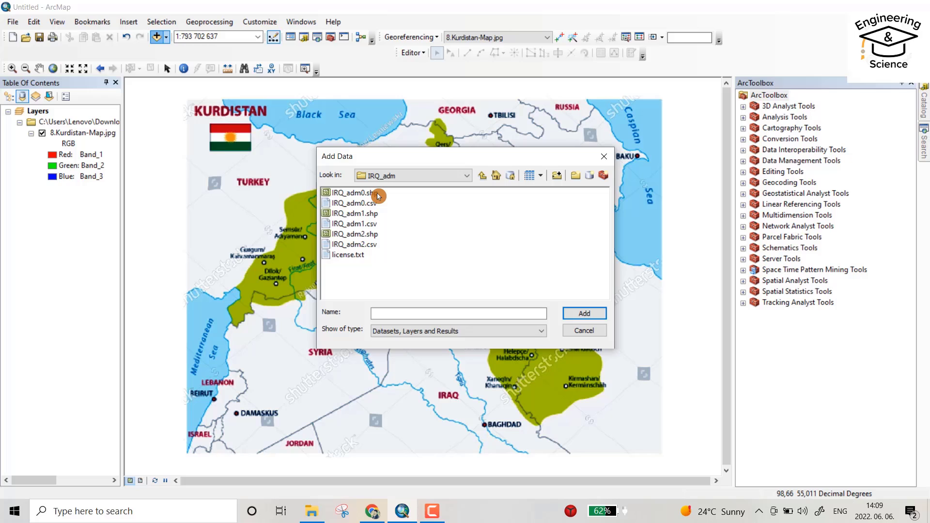
left_click(353, 192)
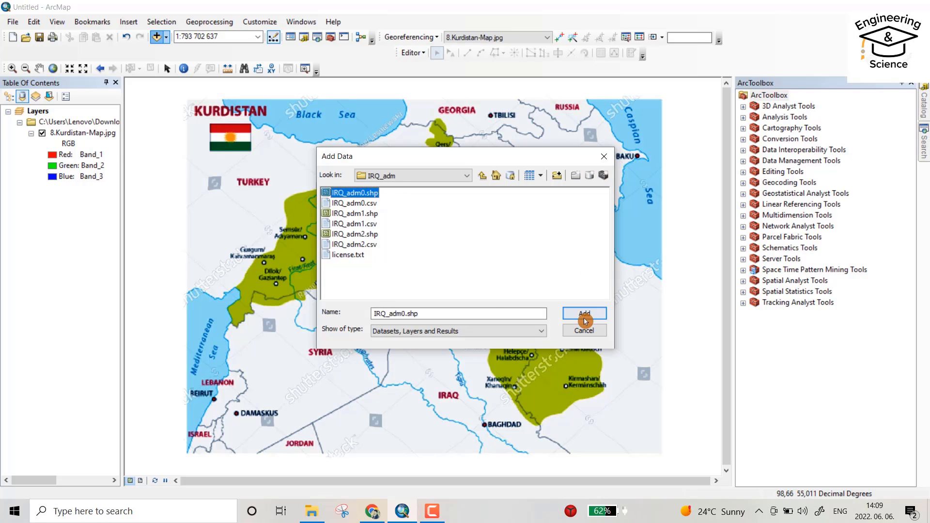
left_click(583, 314)
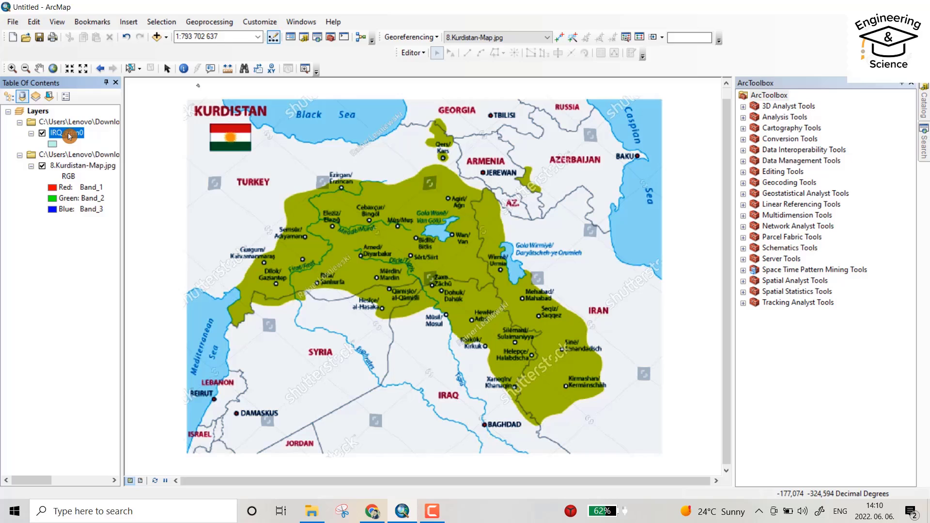
Step: Zoom to the IRQ_adm0 layer and give it the Hollow symbol
right_click(65, 133)
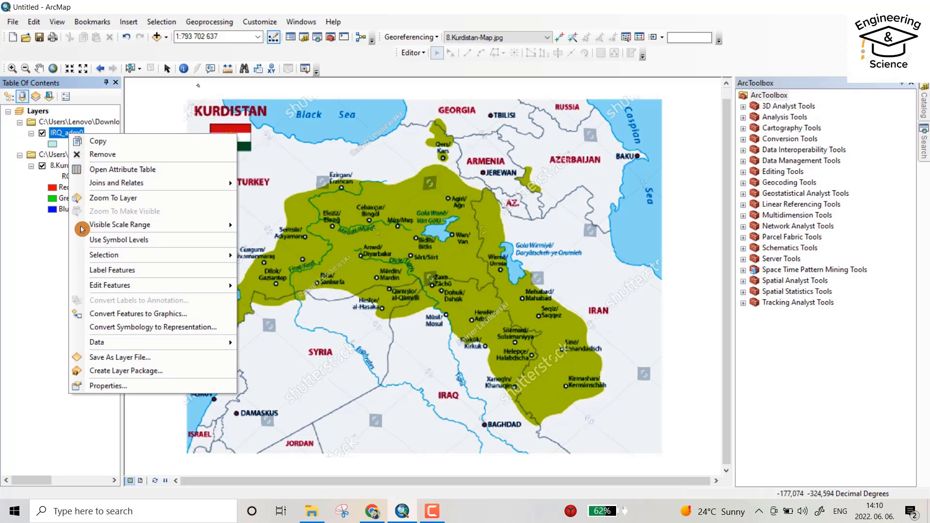
mouse_move(108, 214)
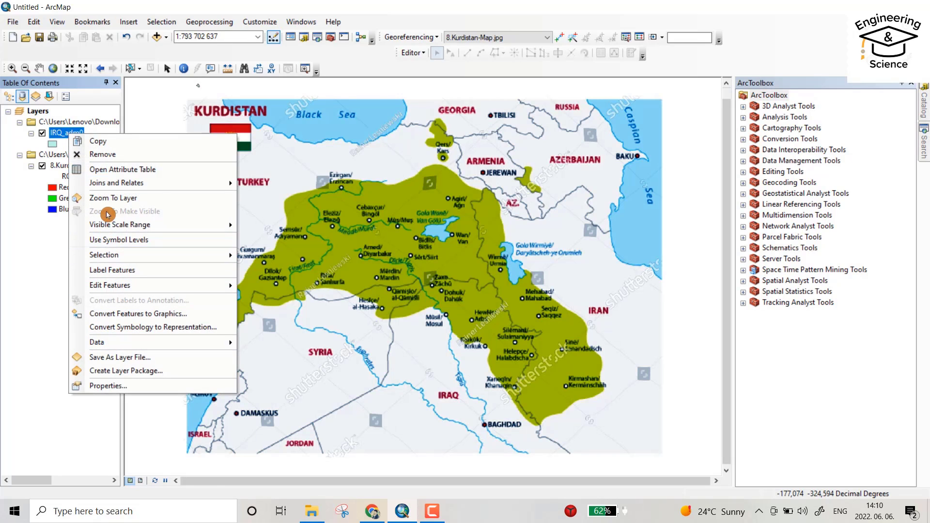
left_click(112, 197)
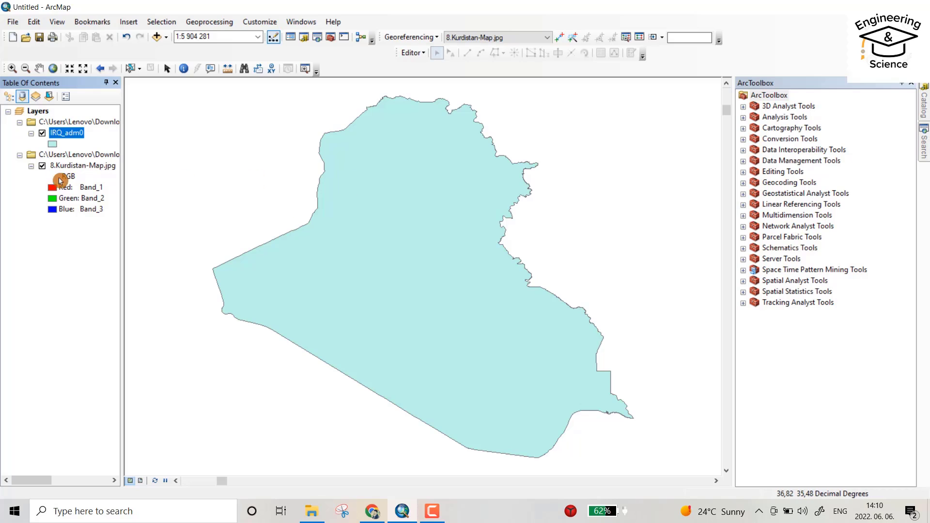
left_click(53, 145)
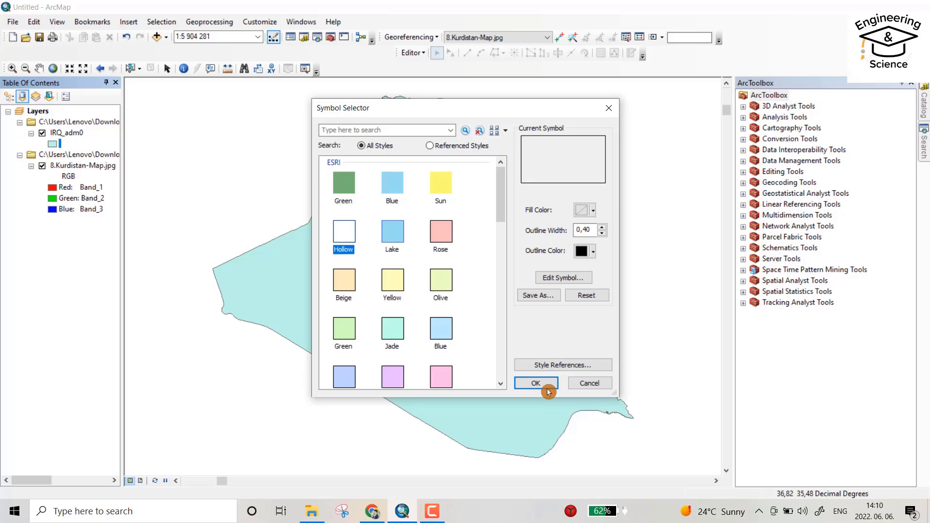
left_click(534, 383)
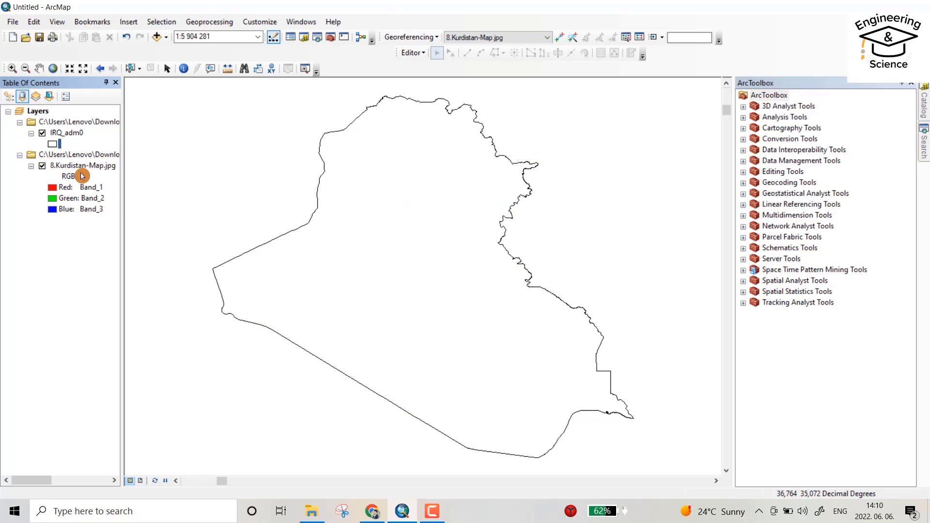
mouse_move(75, 170)
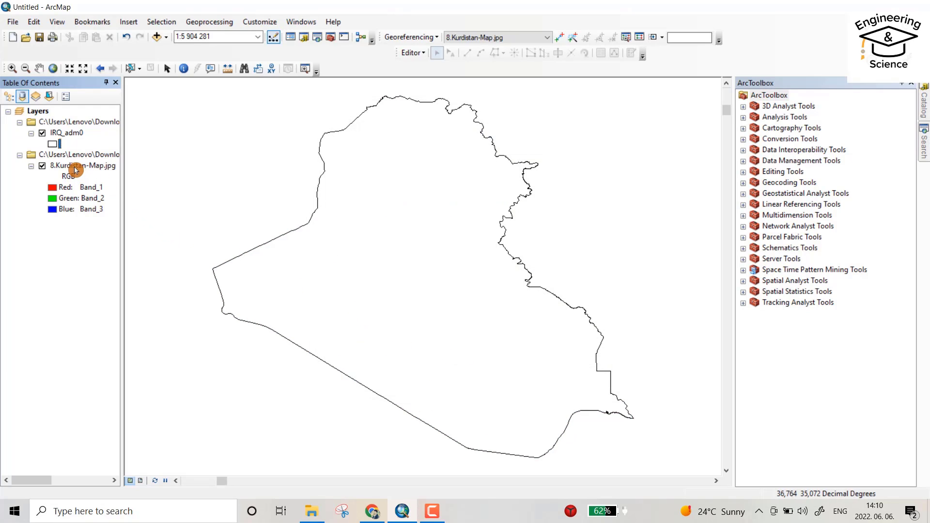
mouse_move(756, 37)
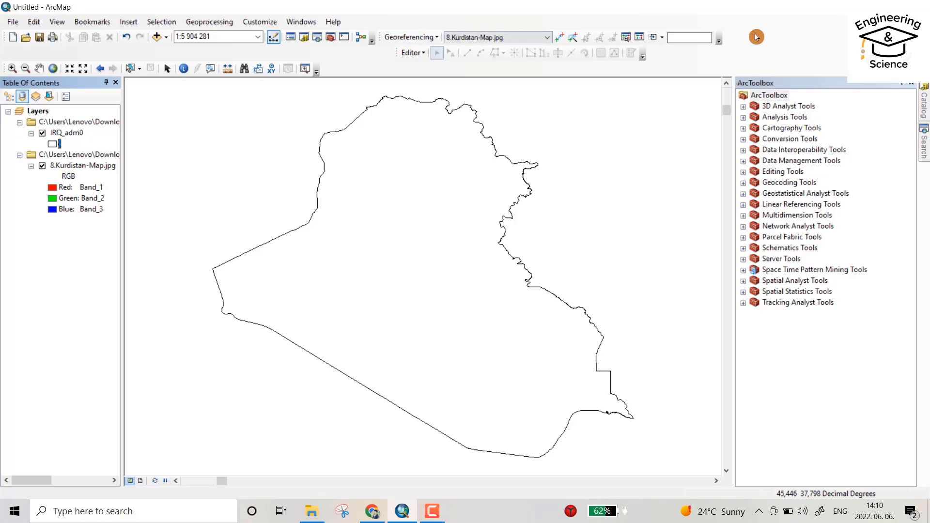
mouse_move(757, 40)
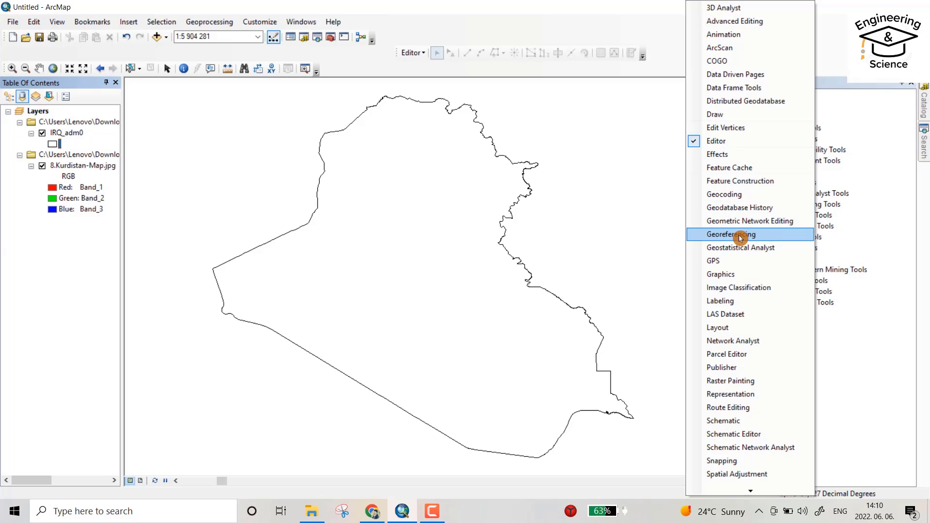
Step: Turn on the Georeferencing toolbar
left_click(730, 234)
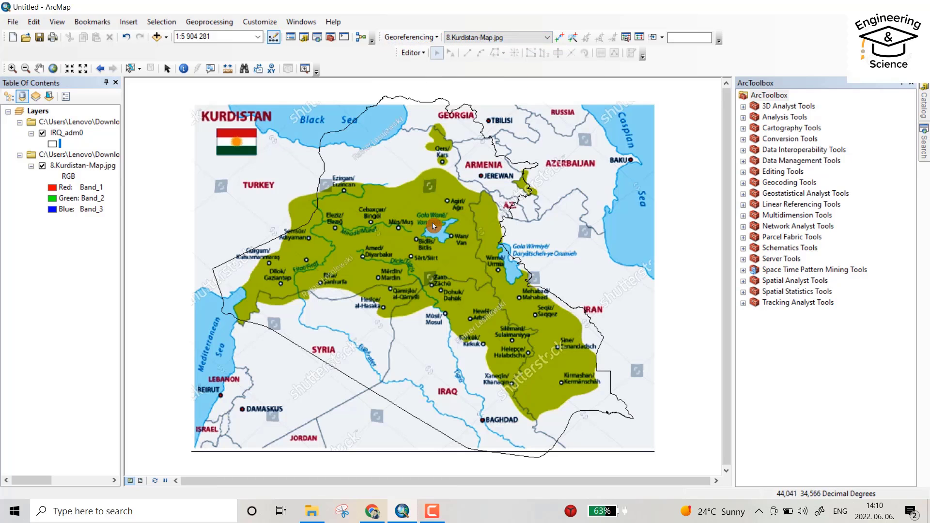
mouse_move(417, 160)
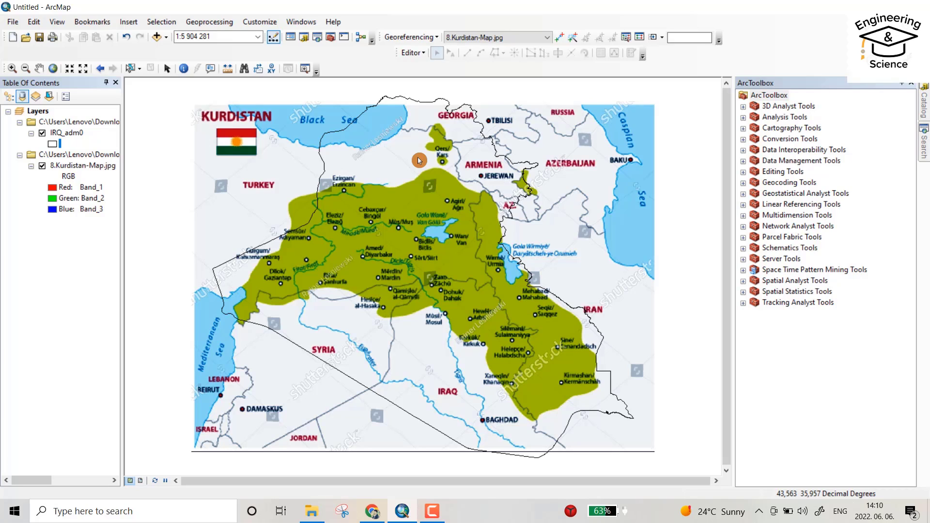
mouse_move(491, 299)
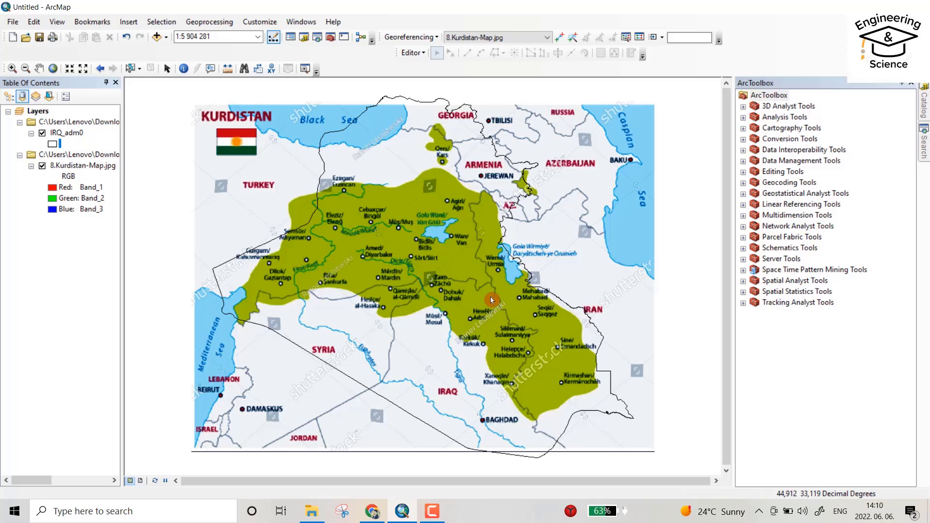
mouse_move(492, 331)
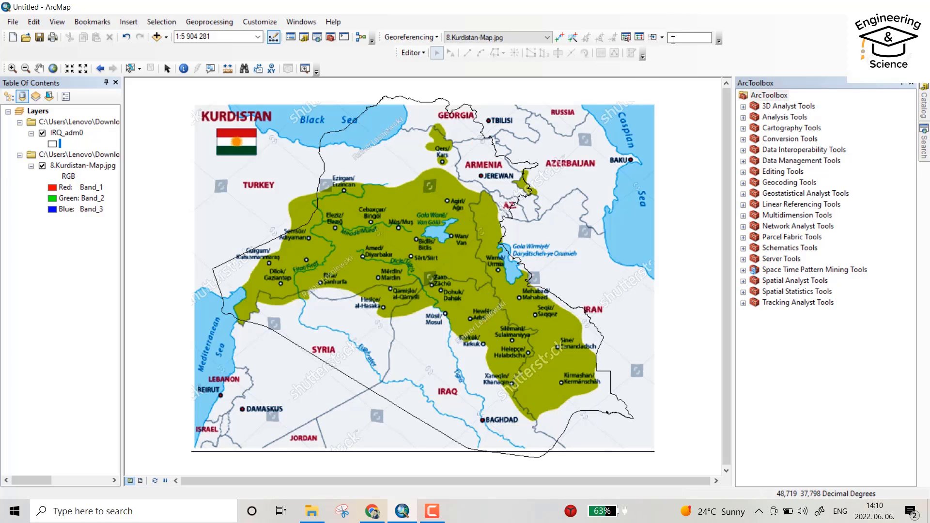
Step: Use the Scale transform to shrink the Kurdistan image over the IRQ_adm0 outline
left_click(652, 37)
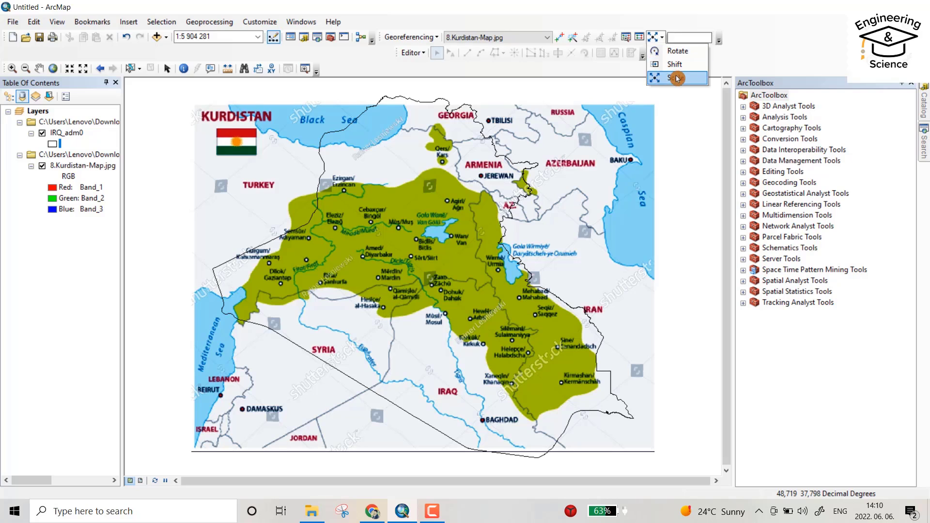
left_click(675, 78)
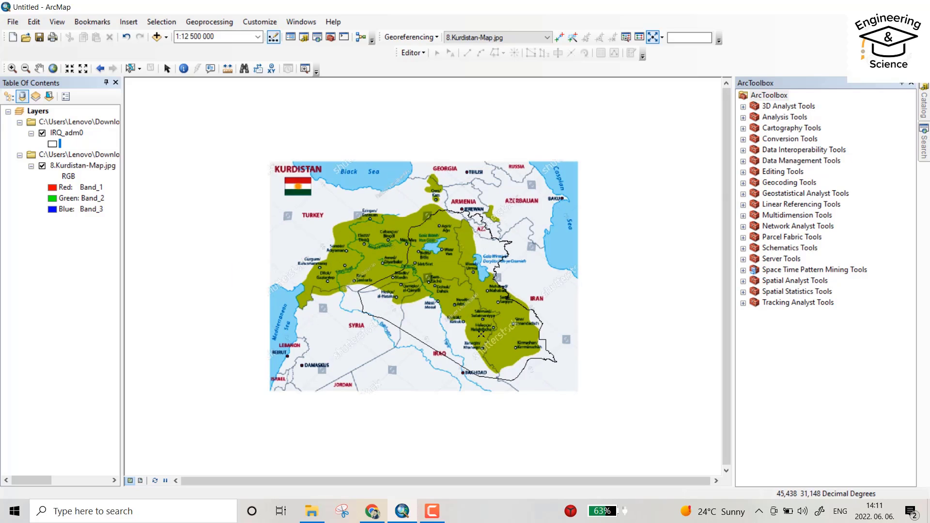
left_click(655, 37)
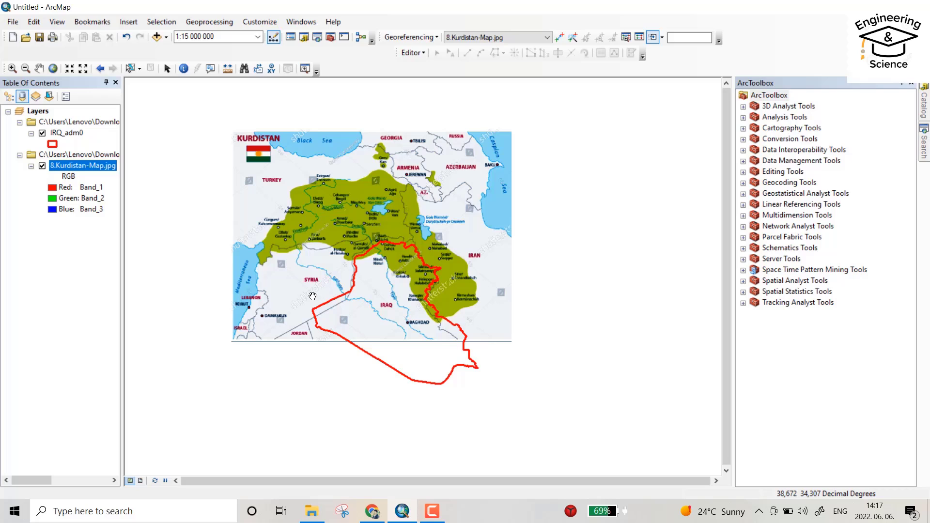
mouse_move(478, 146)
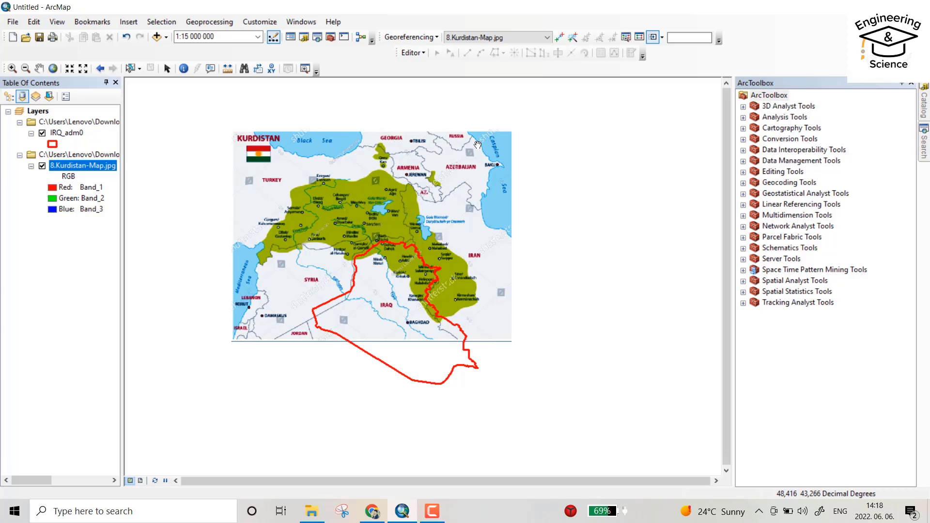
mouse_move(473, 179)
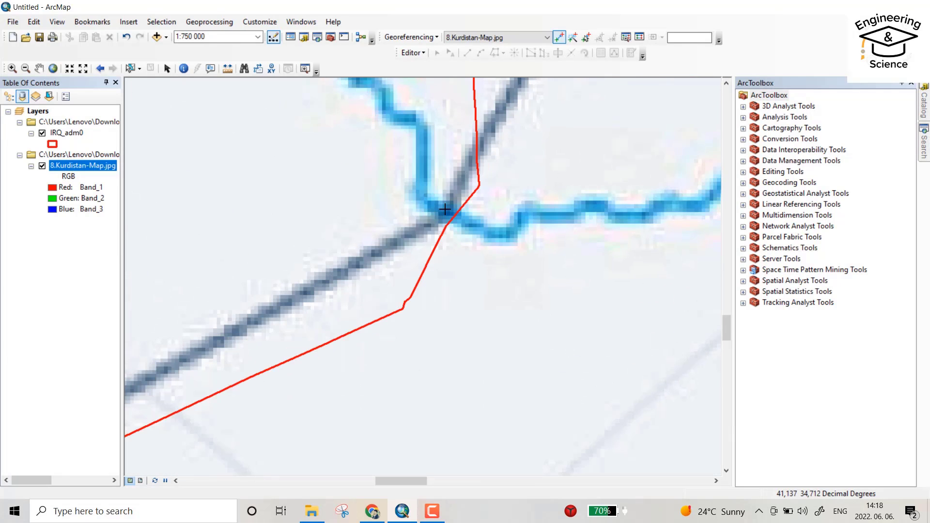
Step: Add control points linking image border junctions and bends to matching IRQ_adm0 vertices
left_click(446, 209)
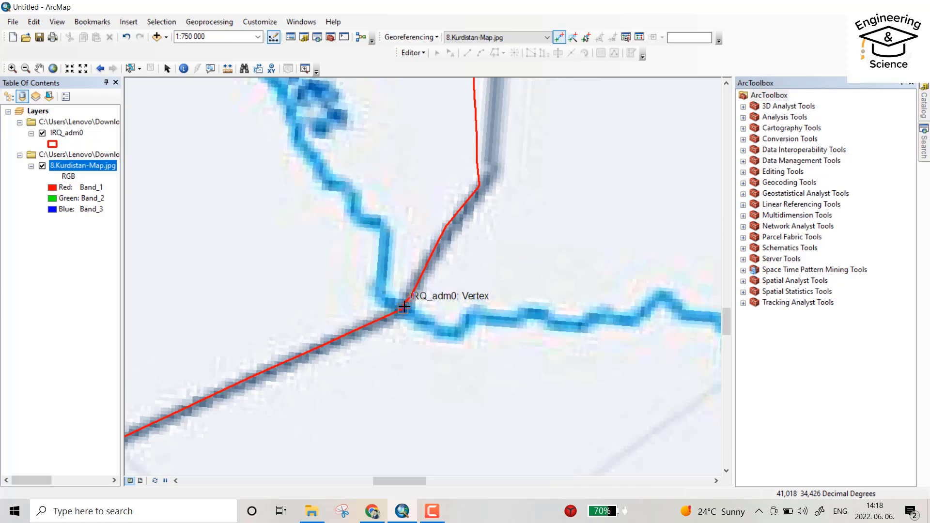
scroll("down", 3)
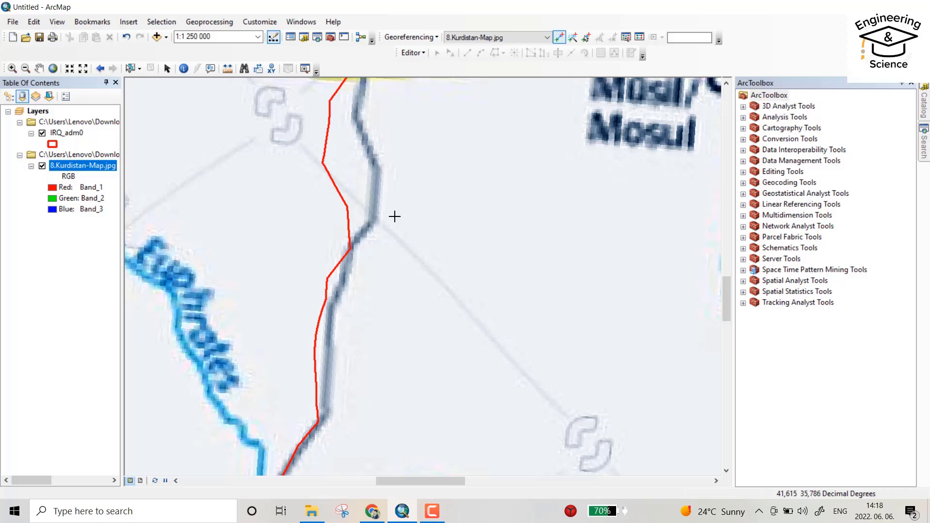
mouse_move(373, 221)
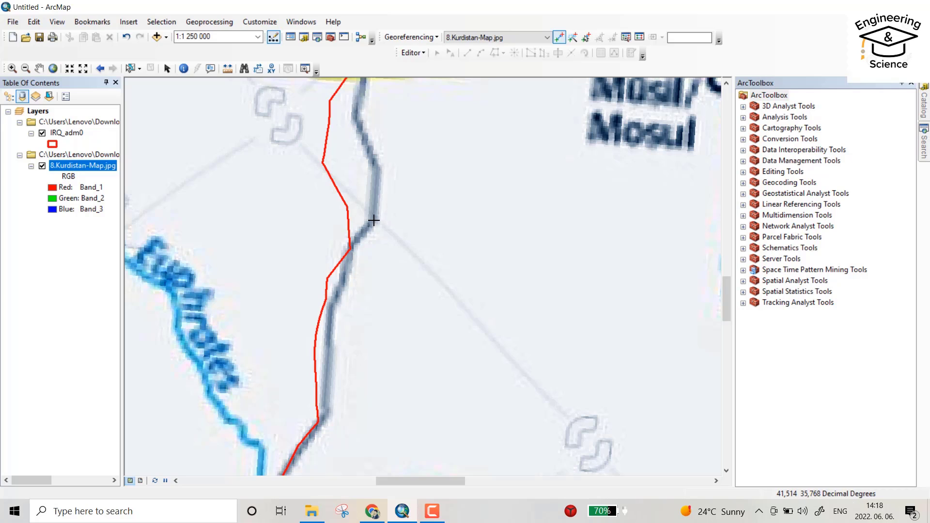
left_click(368, 236)
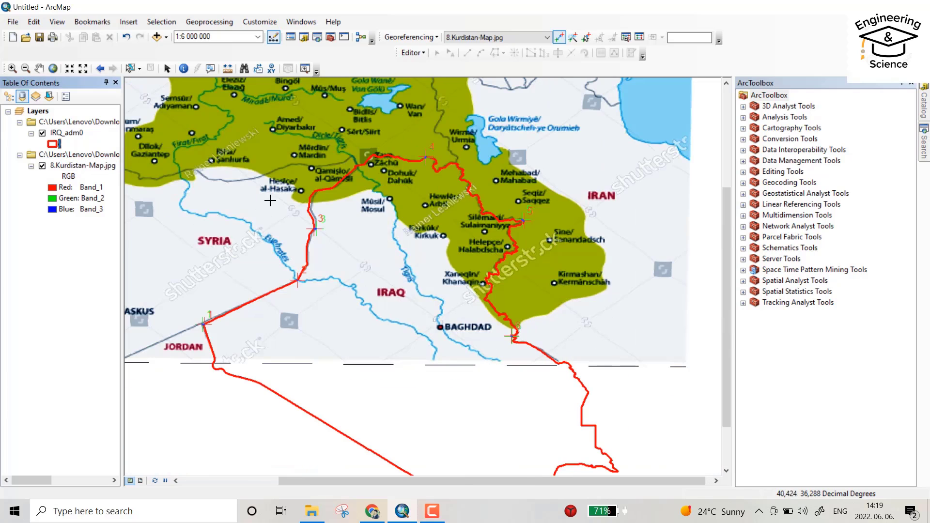
mouse_move(373, 261)
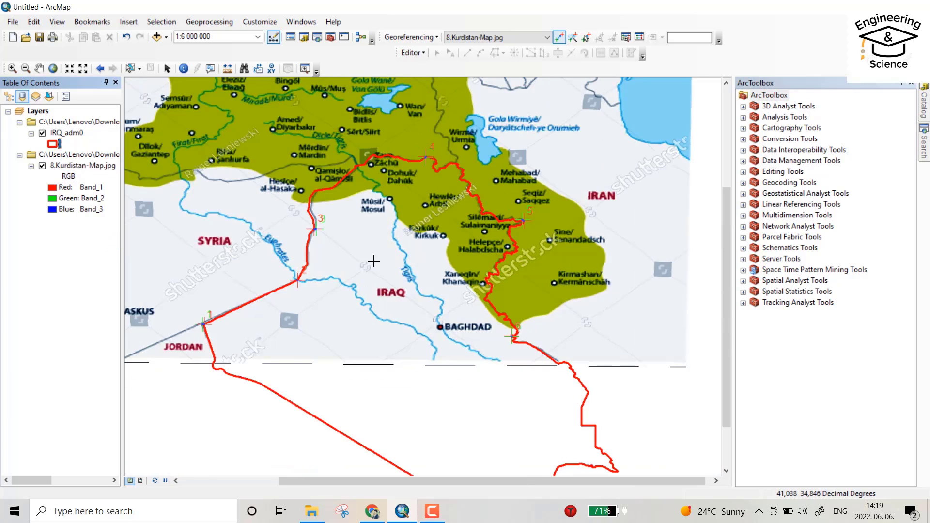
mouse_move(430, 261)
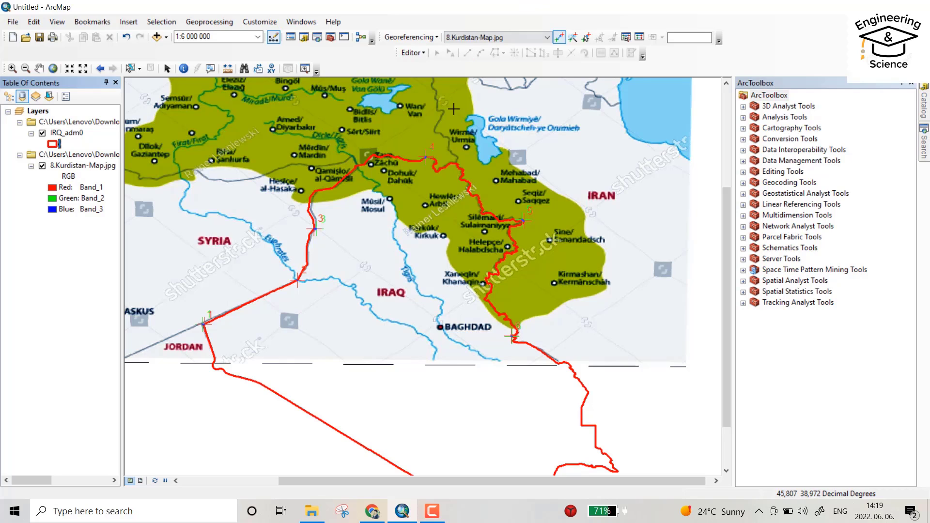
Step: Apply Update Georeferencing from the Georeferencing menu to store the image alignment
left_click(407, 36)
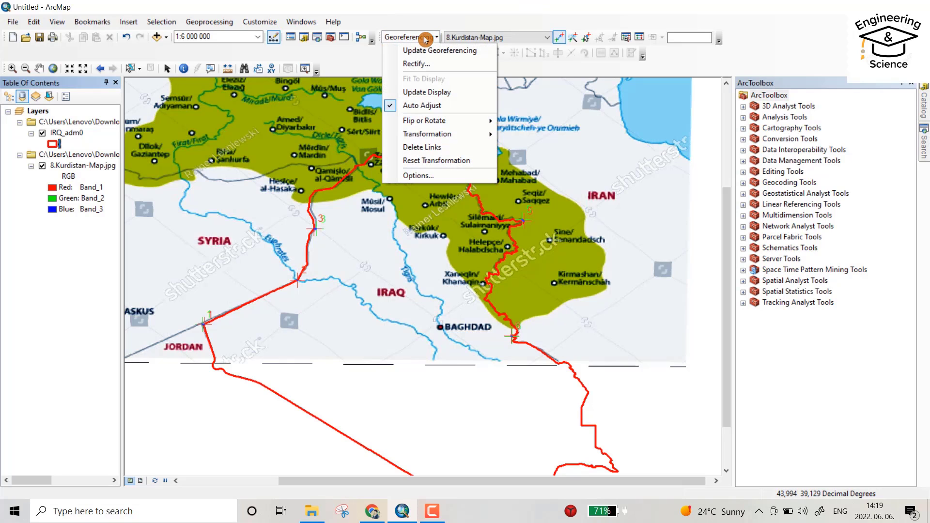
mouse_move(440, 51)
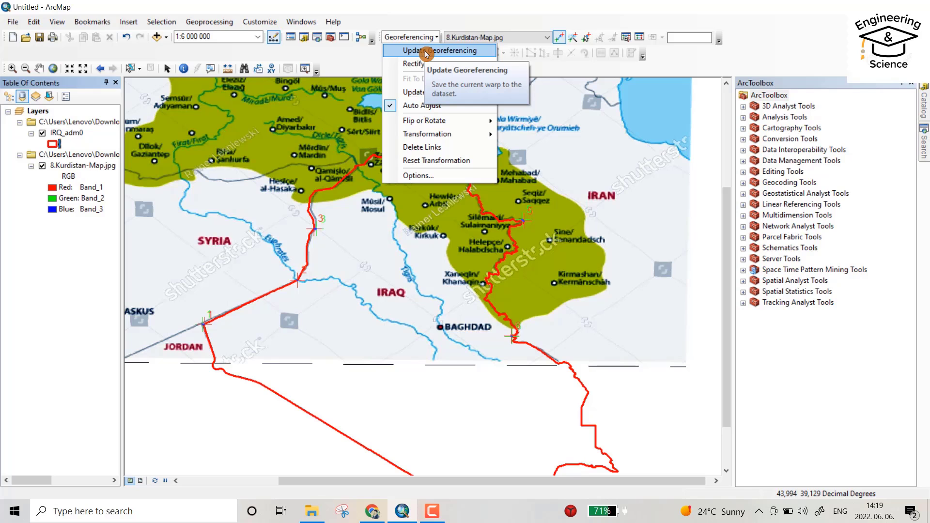
left_click(438, 51)
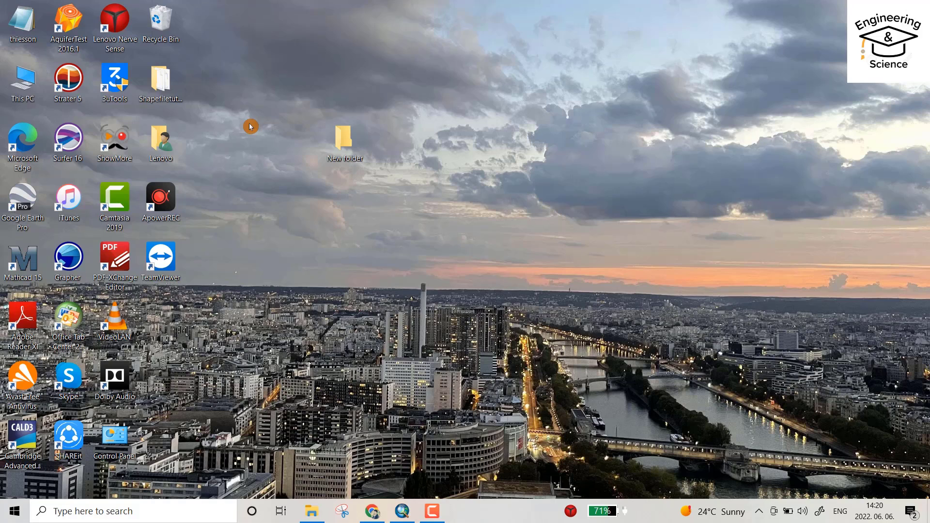
mouse_move(161, 80)
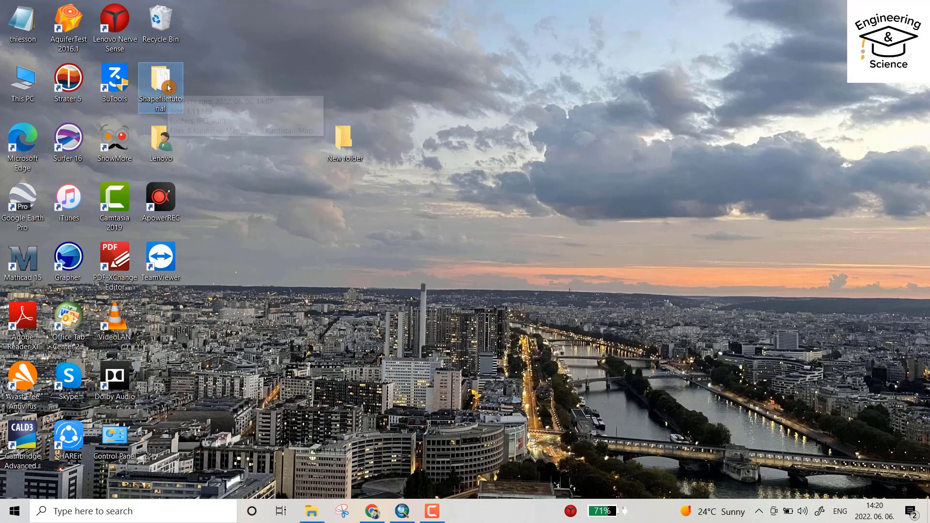
Step: Check Shapefiletutorial for the new 8.Kurdistan-Map.jgwx and .aux.xml files
double_click(161, 80)
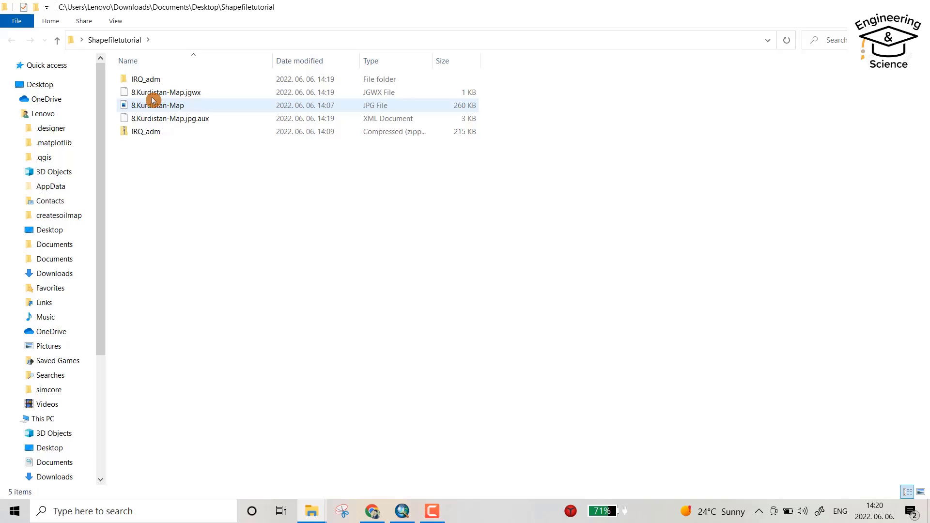
left_click(164, 92)
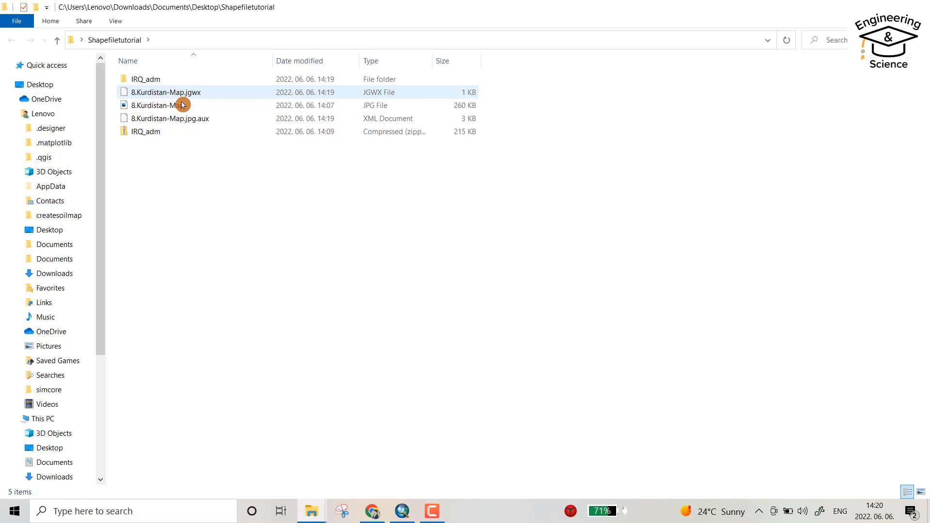
left_click(172, 105)
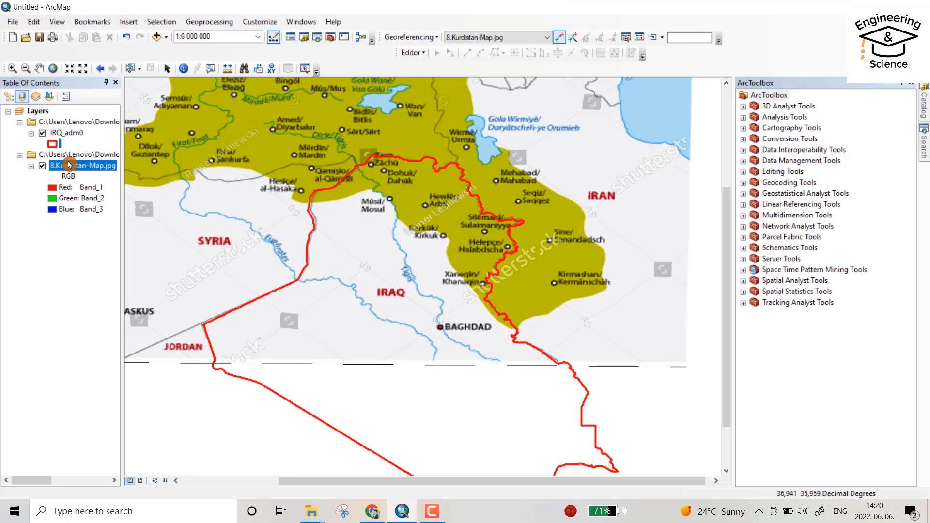
Step: Remove the 8.Kurdistan-Map.jpg layer from the ArcMap map
right_click(83, 164)
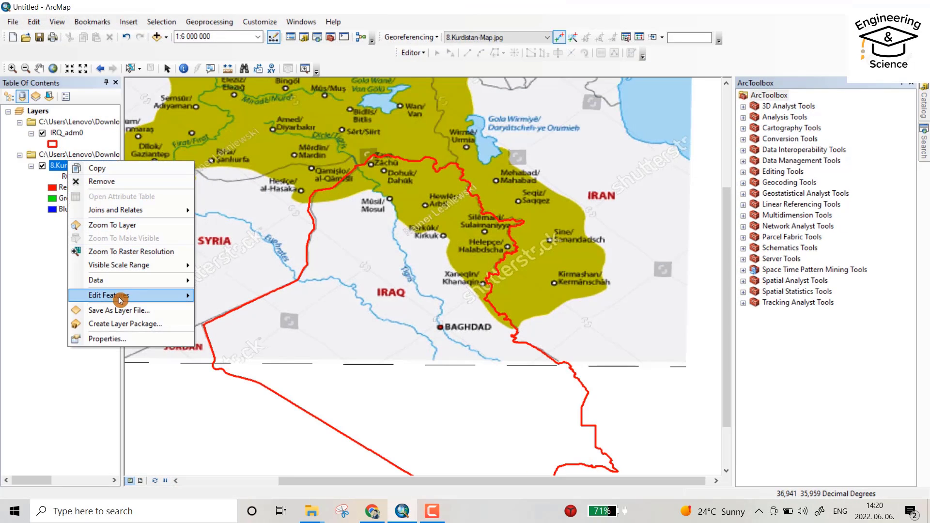
left_click(102, 181)
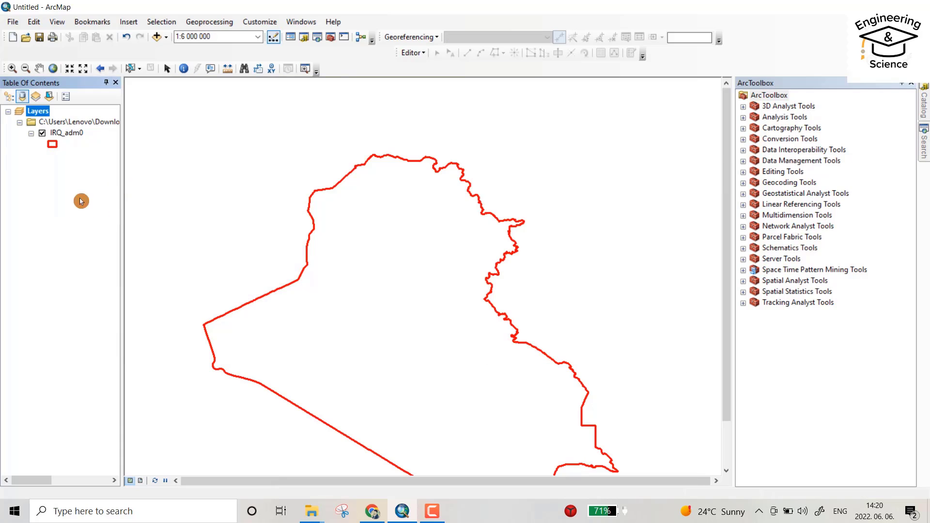
left_click(167, 37)
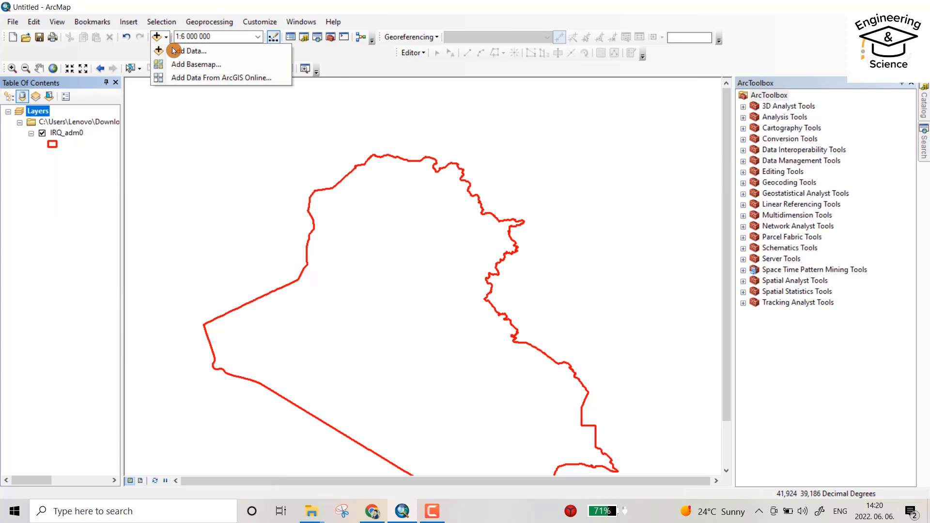
Step: Re-add 8.Kurdistan-Map.jpg through Add Data so it loads already aligned
left_click(188, 51)
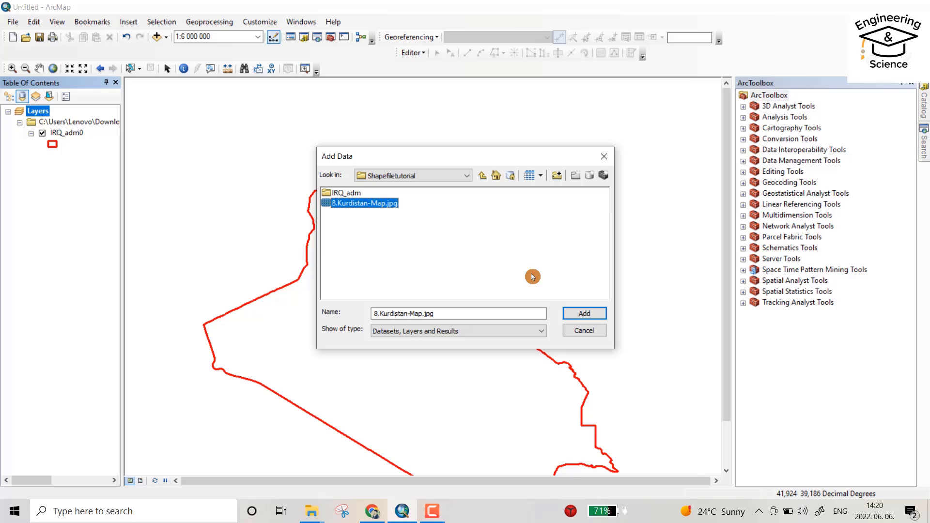
left_click(582, 314)
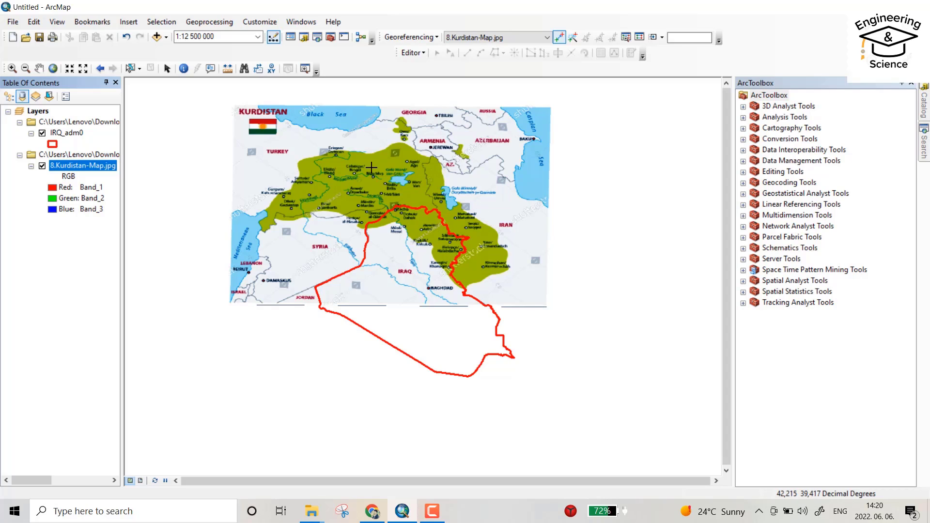
mouse_move(501, 233)
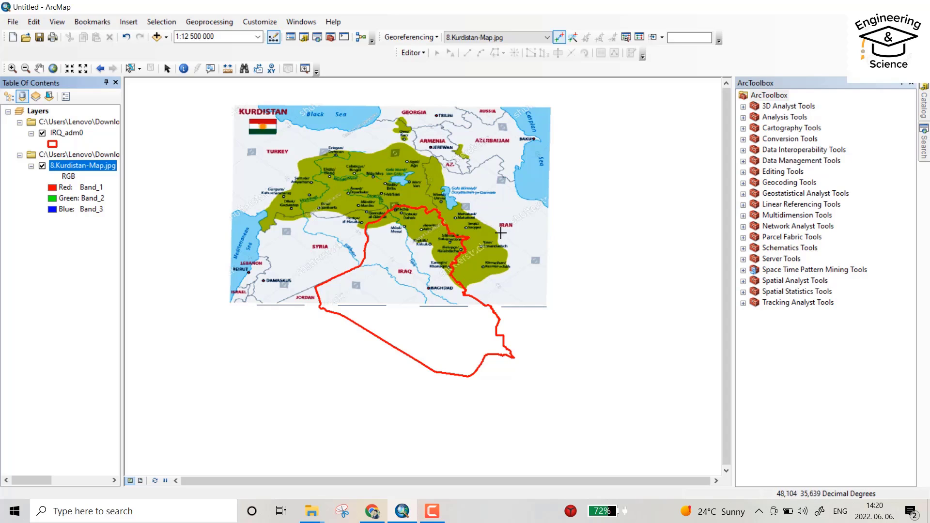
mouse_move(427, 235)
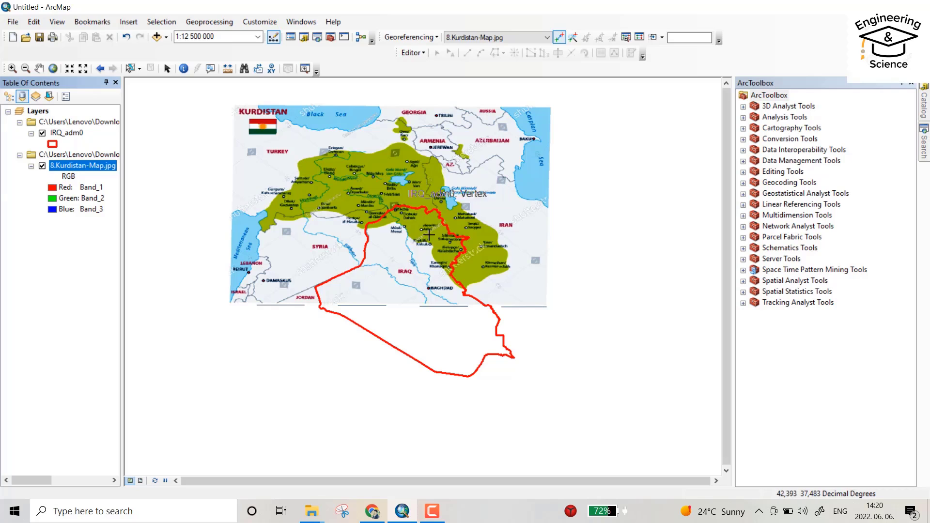
mouse_move(766, 133)
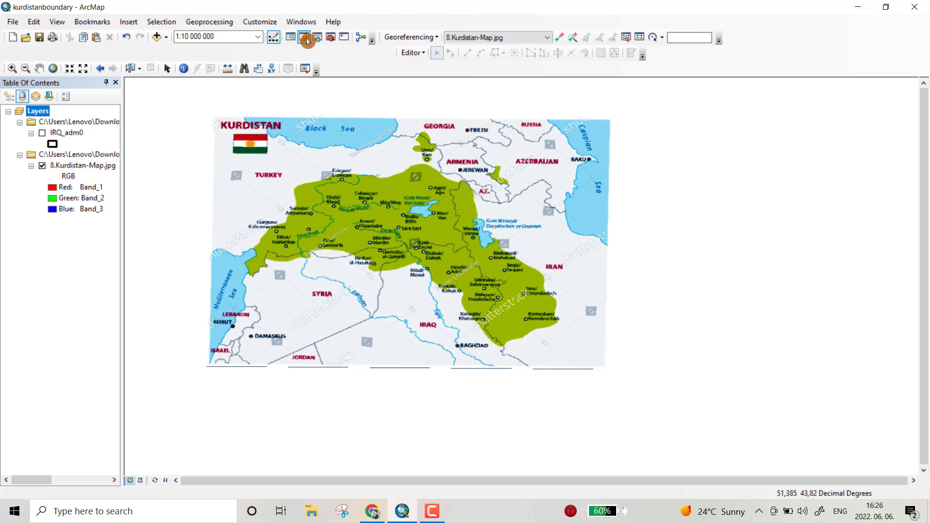
Step: From the Catalog window, choose New > Shapefile on the Home - Desktop\Shapefiletutorial folder
left_click(300, 21)
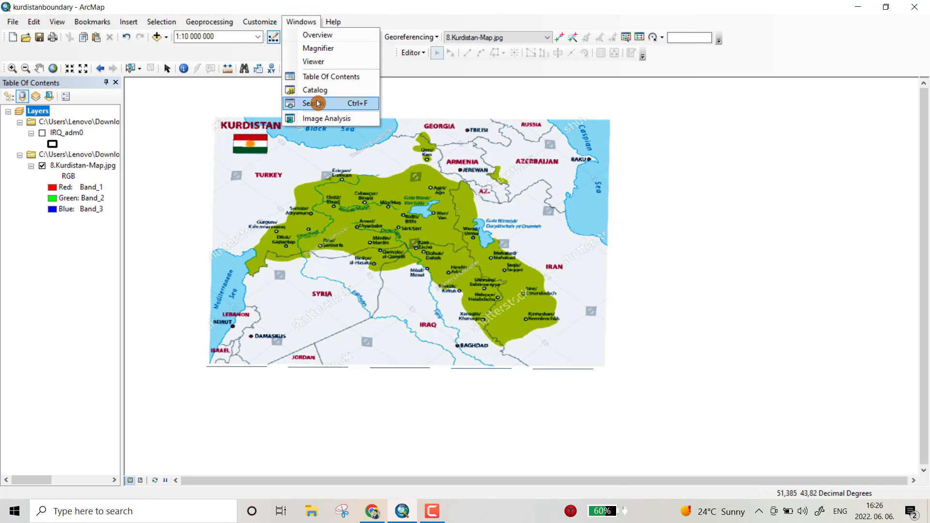
left_click(315, 90)
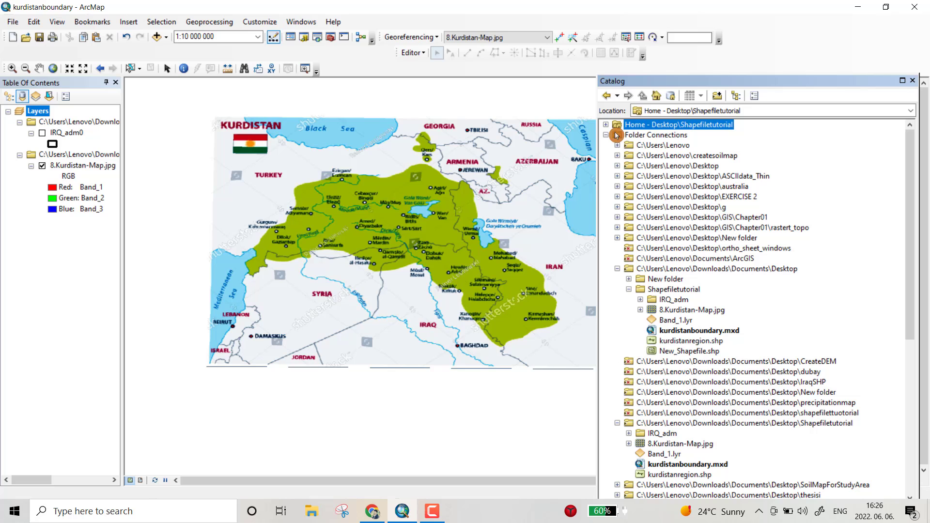
right_click(679, 124)
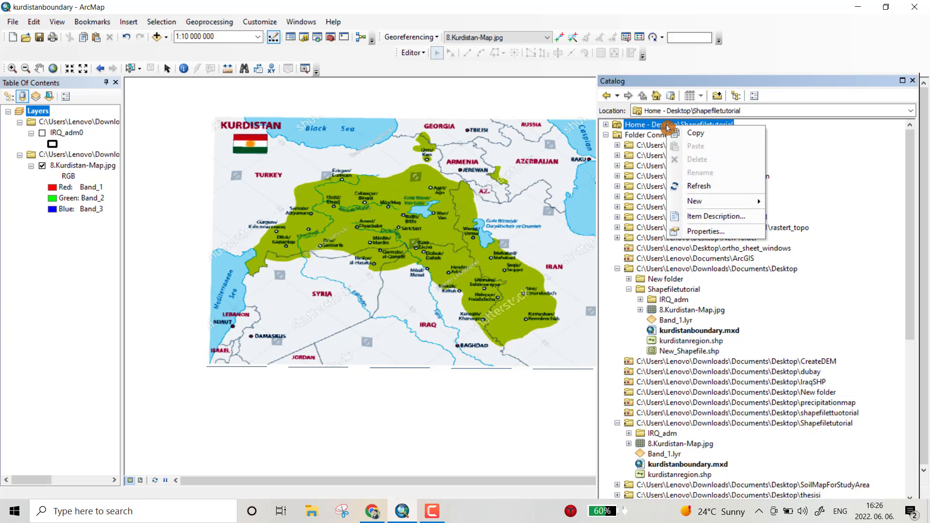
mouse_move(697, 201)
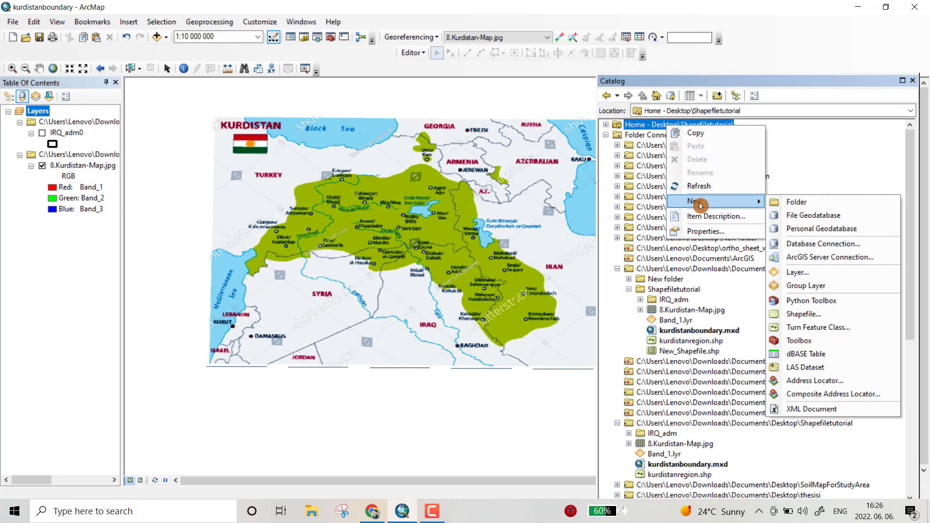
left_click(803, 314)
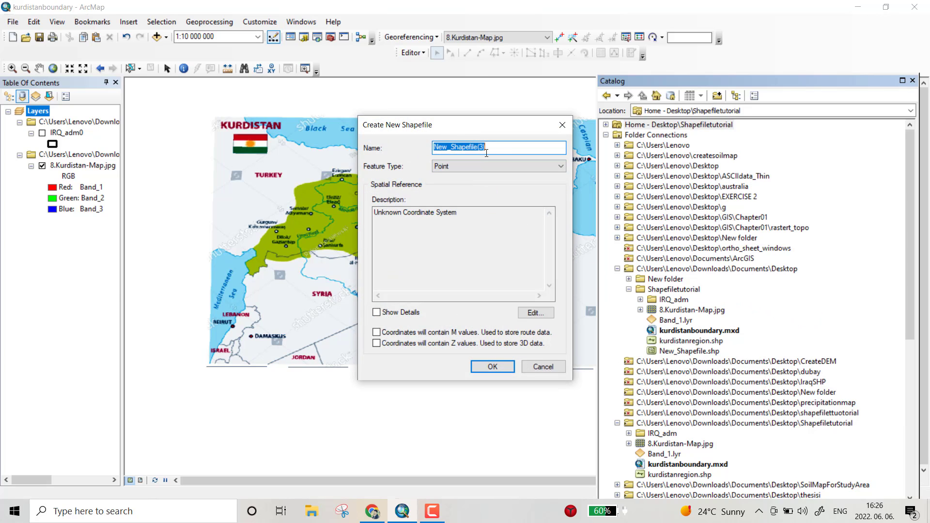
Step: Create polygon shapefile Kurdistanboundary using the Geographic > World > WGS 1984 coordinate system
type("Kurdistanboundary")
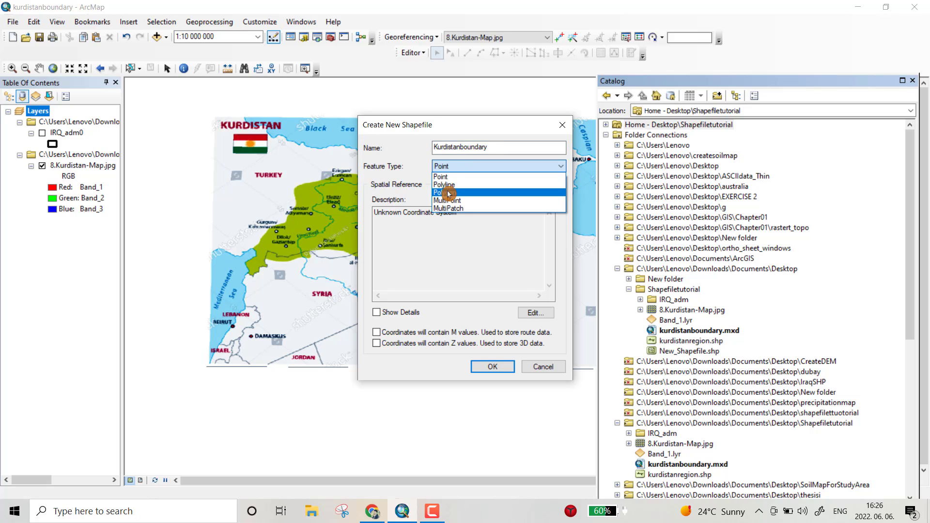
left_click(444, 193)
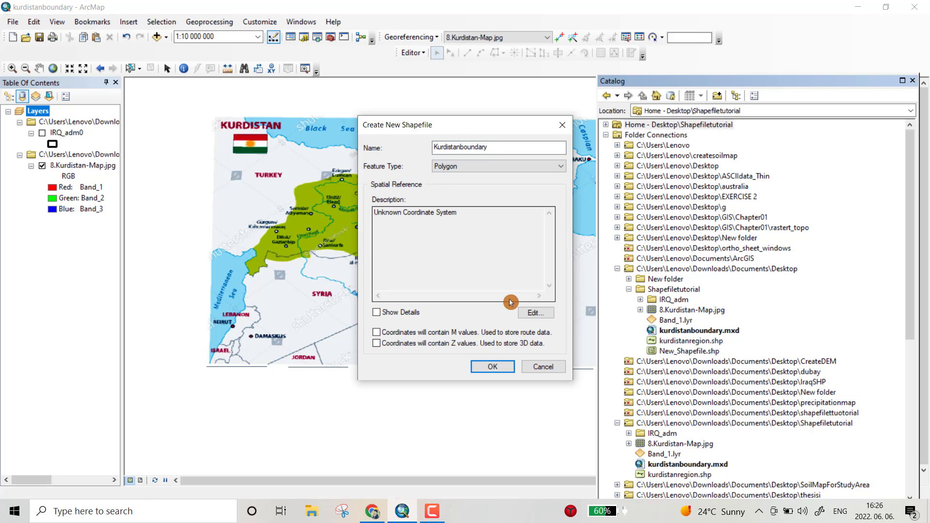
left_click(534, 312)
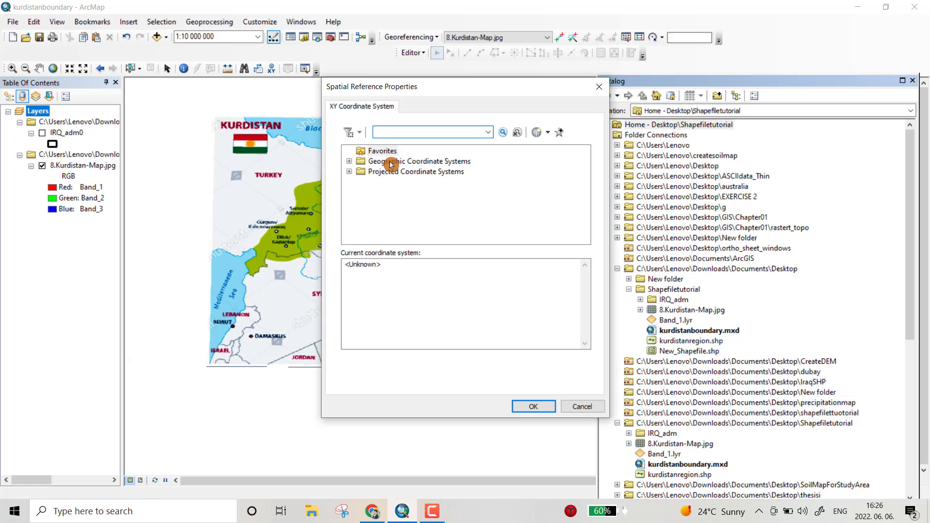
left_click(349, 161)
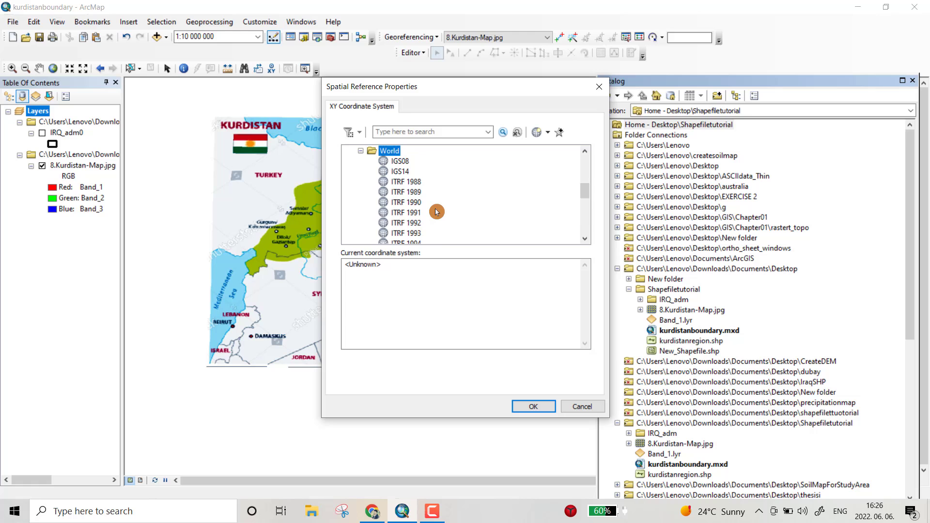
scroll("down", 3)
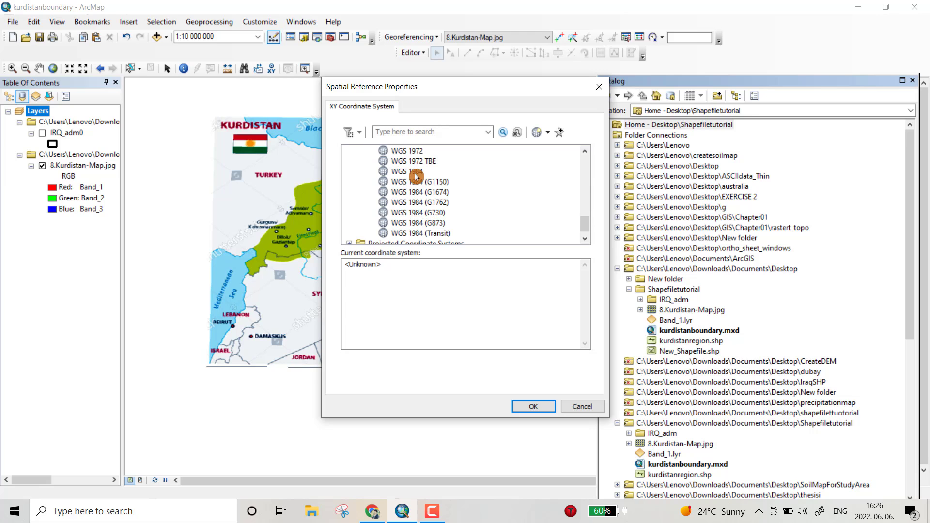
left_click(406, 172)
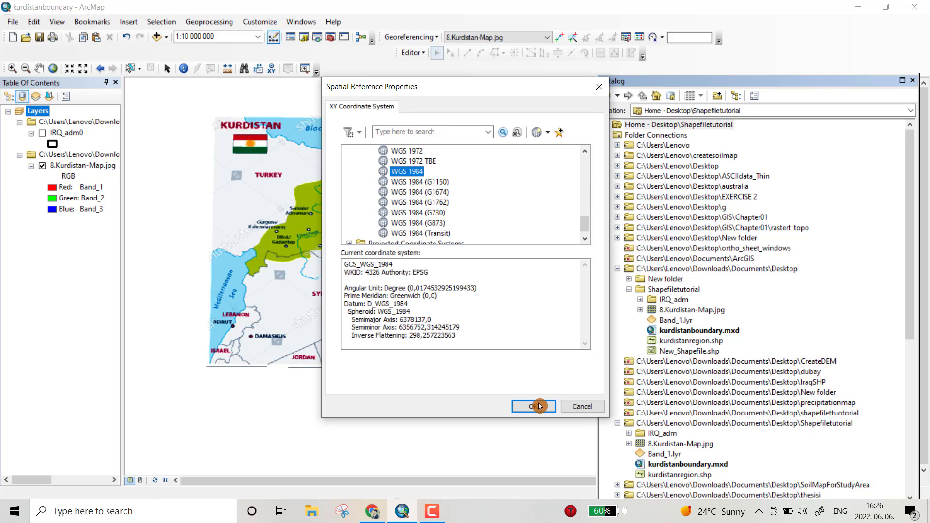
left_click(532, 407)
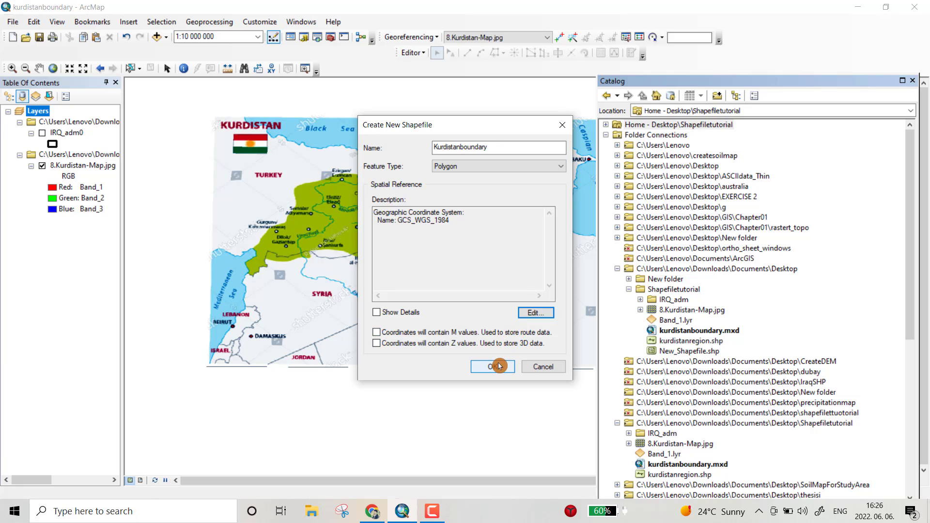
left_click(491, 367)
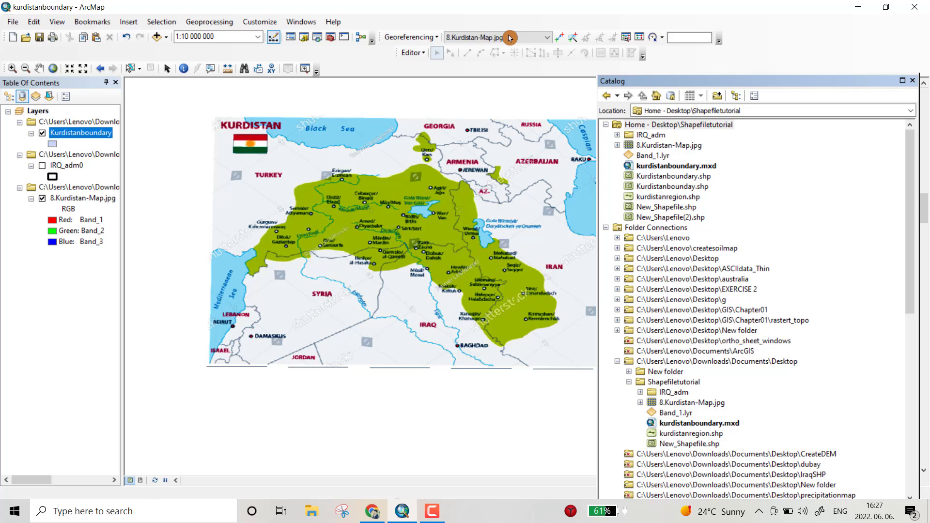
mouse_move(355, 119)
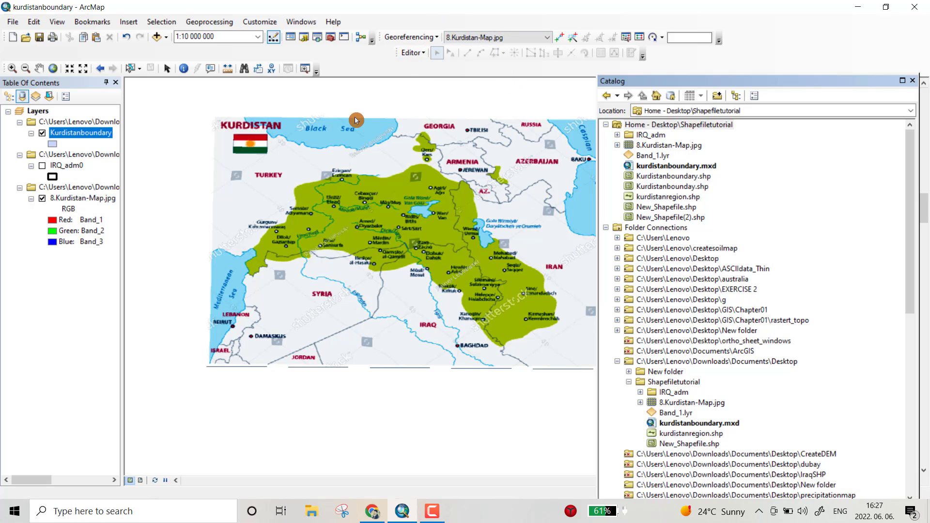
Step: Start an Editor session targeting the Kurdistanboundary layer
left_click(412, 52)
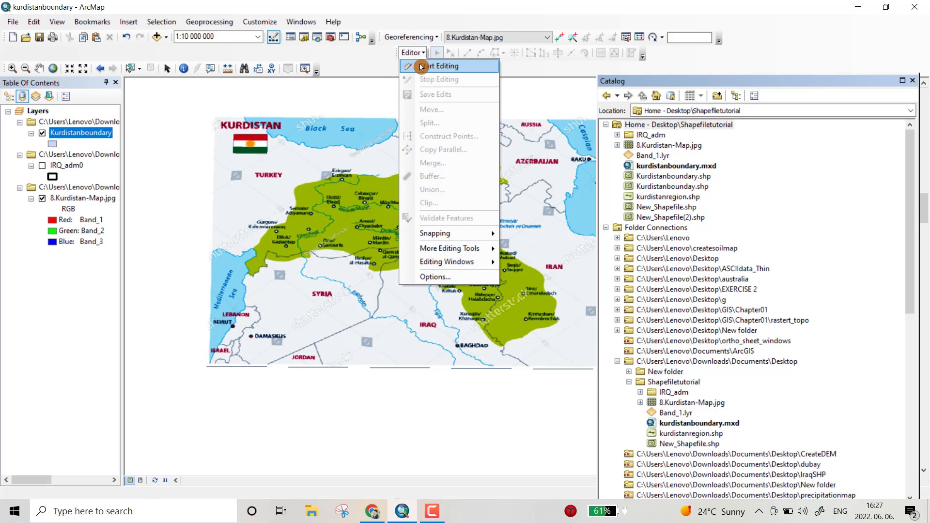
left_click(443, 65)
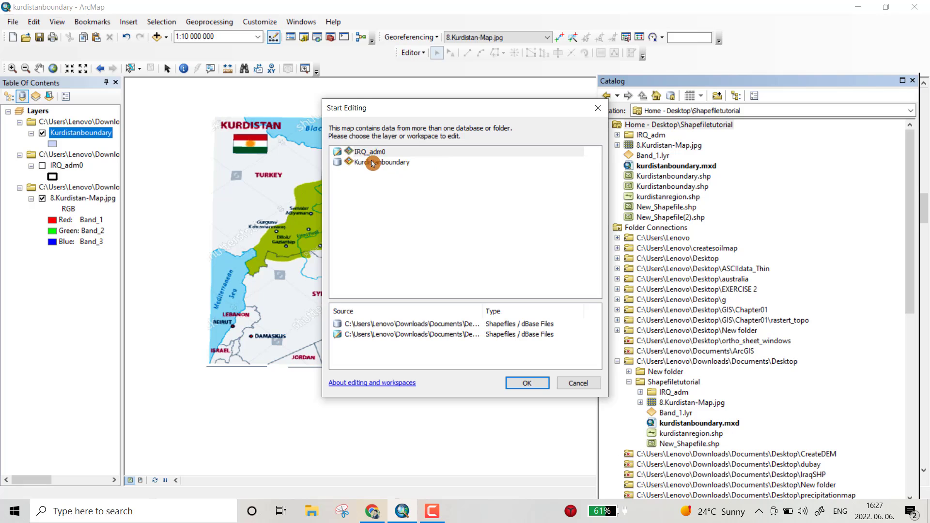
left_click(382, 162)
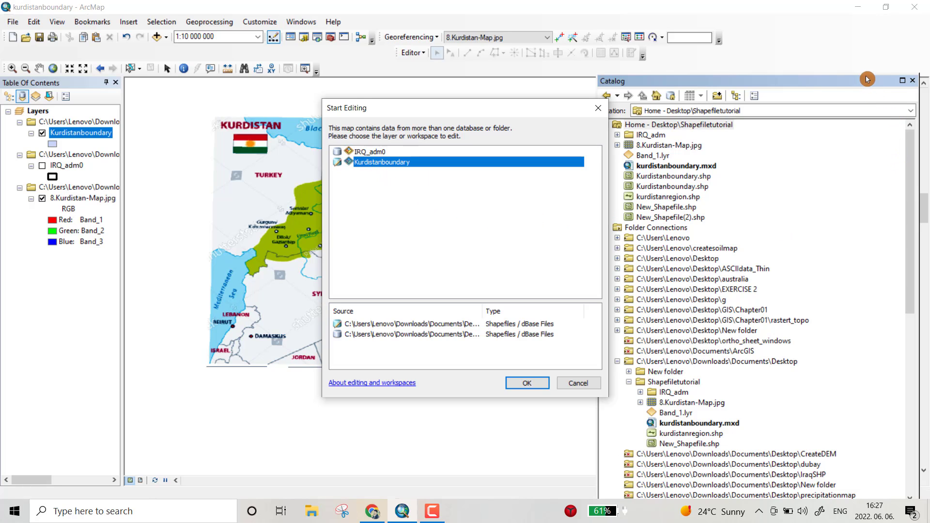
mouse_move(913, 85)
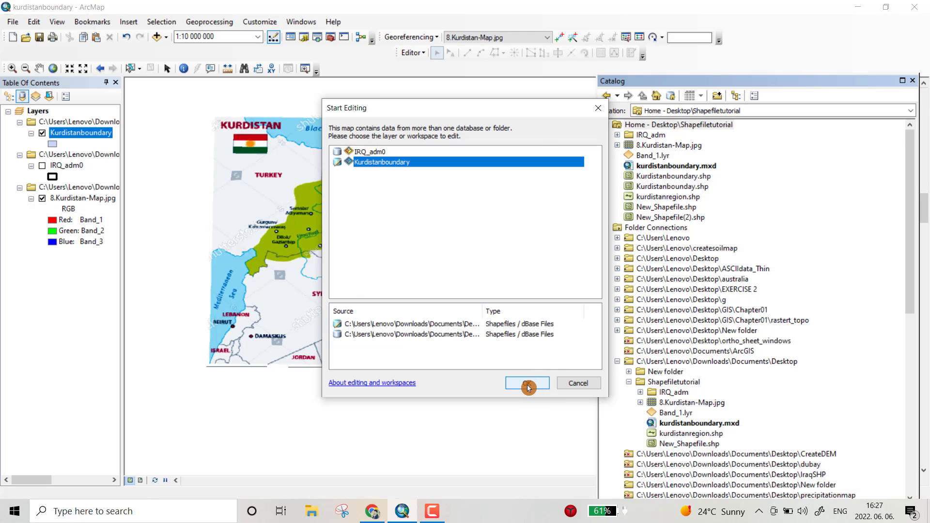
left_click(526, 382)
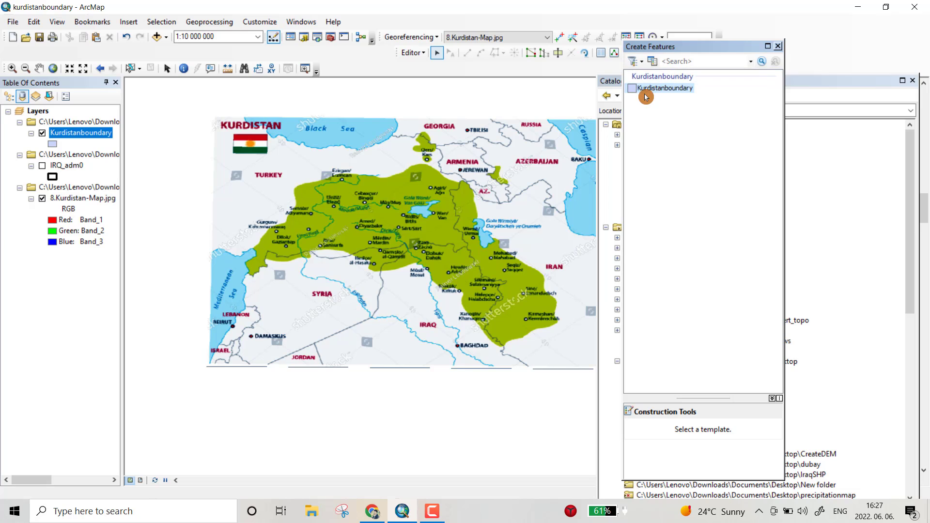
Step: Draw the Kurdistan border with the Kurdistanboundary Polygon tool and finish the sketch
left_click(665, 88)
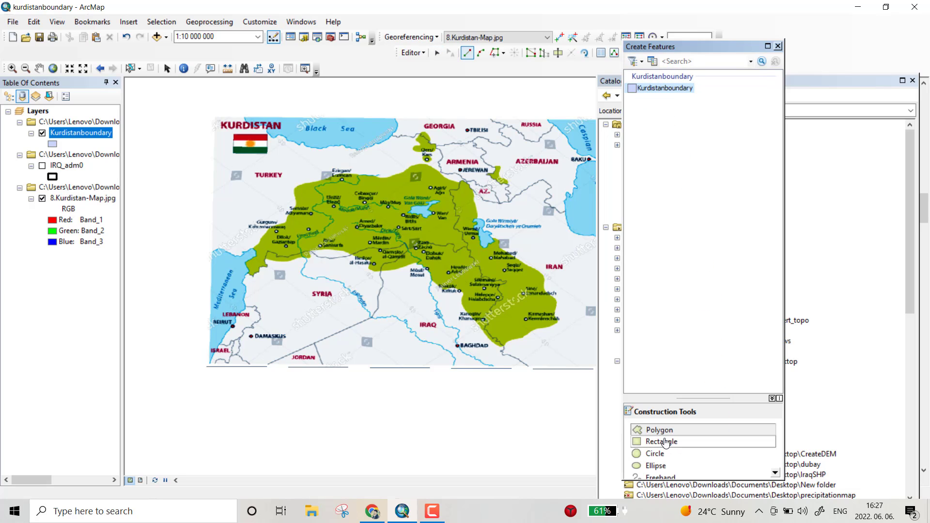
left_click(657, 430)
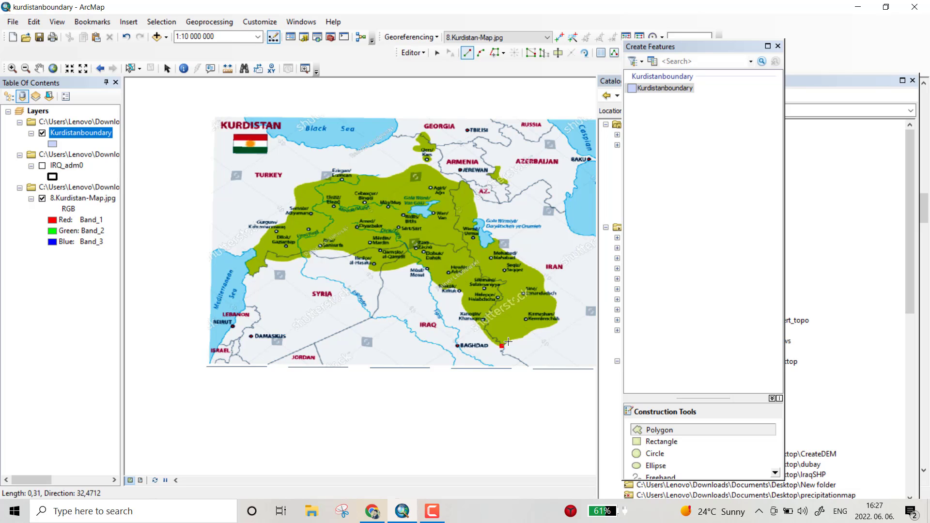
left_click(552, 326)
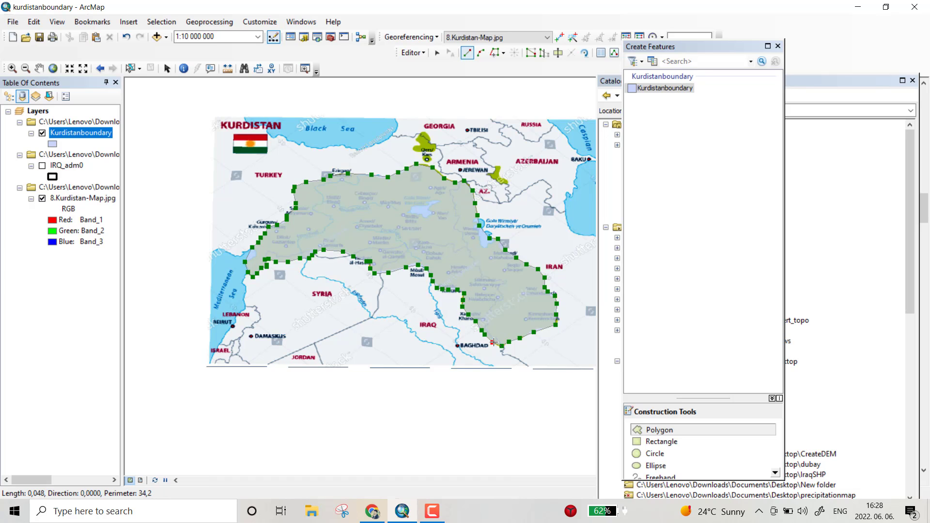
right_click(492, 343)
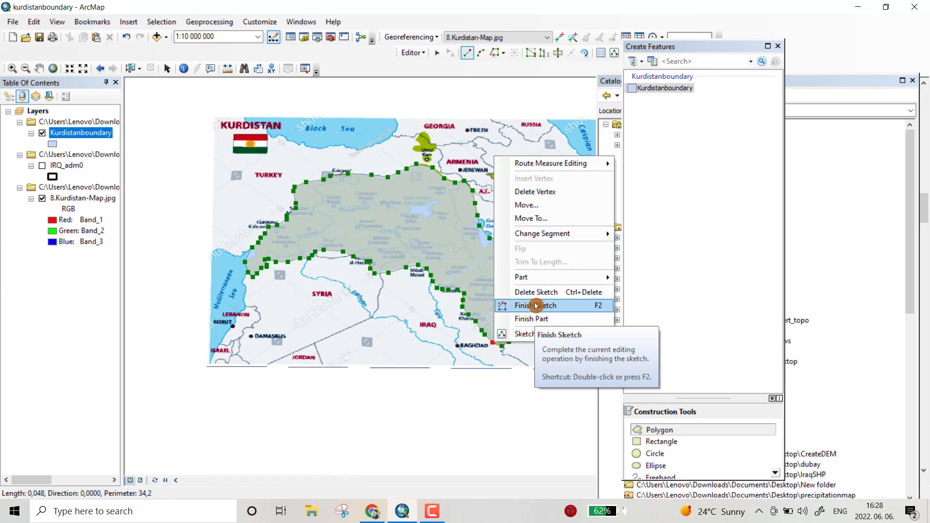
left_click(537, 305)
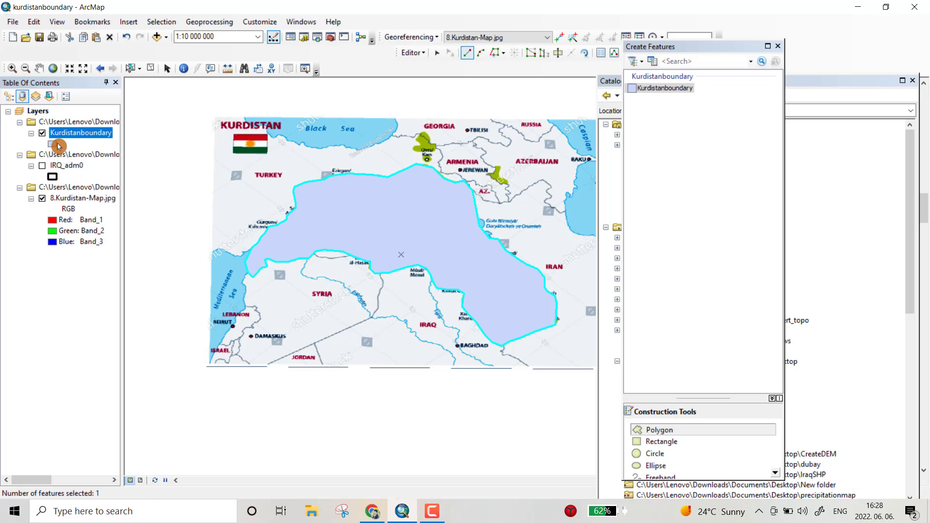
Step: Symbolize Kurdistanboundary as hollow with a red outline, then stop editing and save
left_click(54, 144)
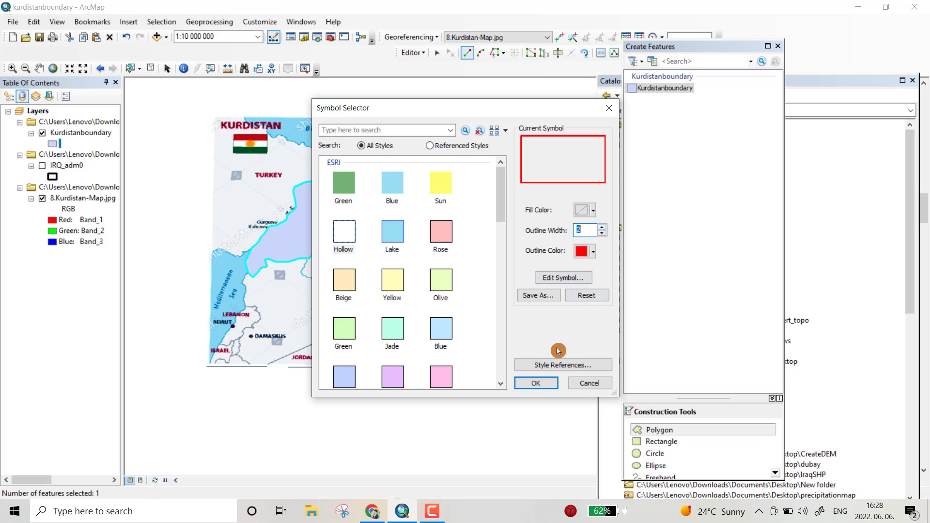
left_click(535, 382)
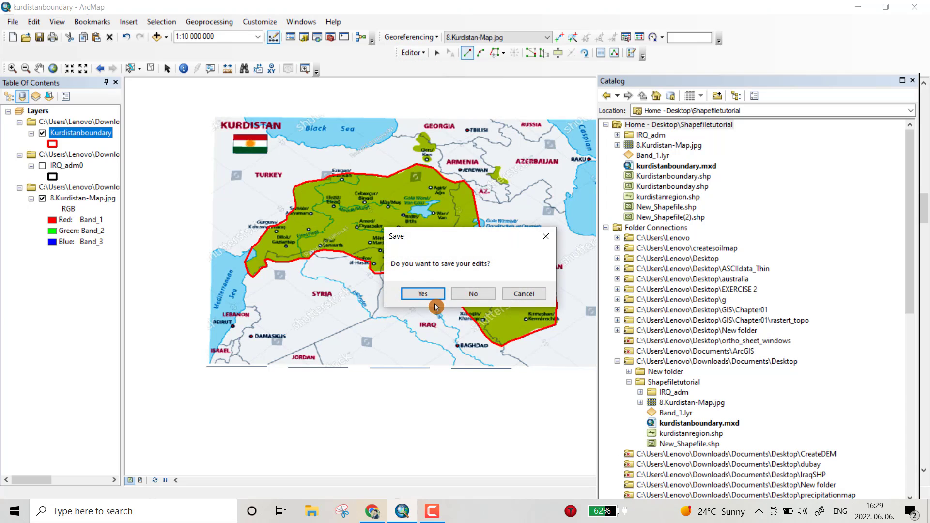
left_click(422, 294)
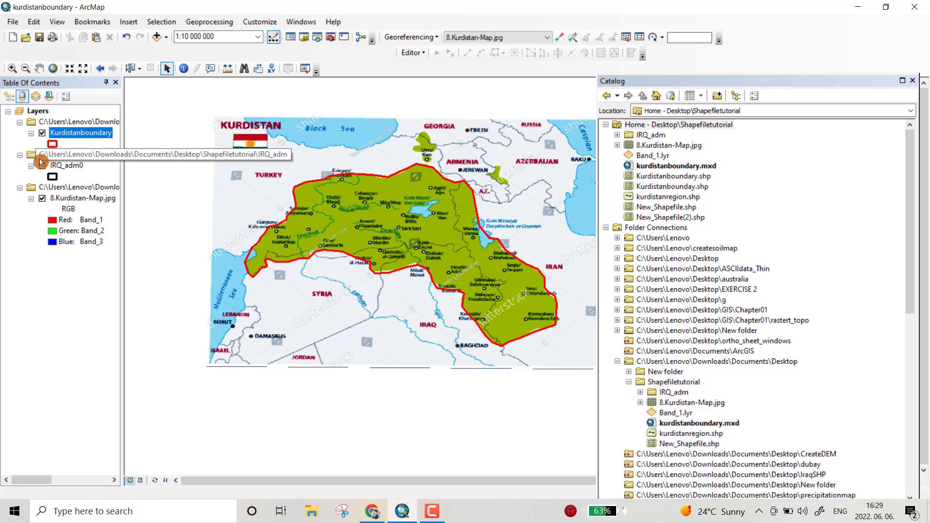
Step: Turn off the 8.Kurdistan-Map.jpg layer, leaving only the red boundary outline visible
left_click(42, 197)
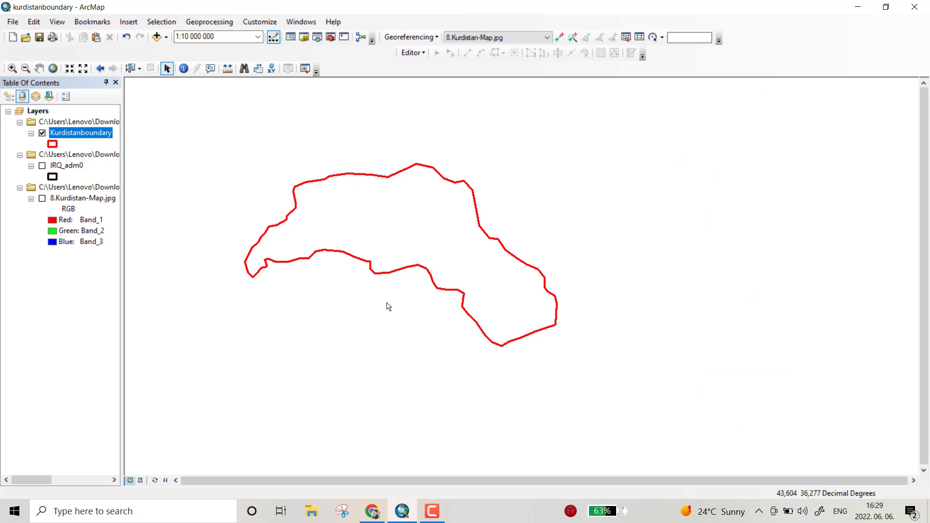
mouse_move(316, 246)
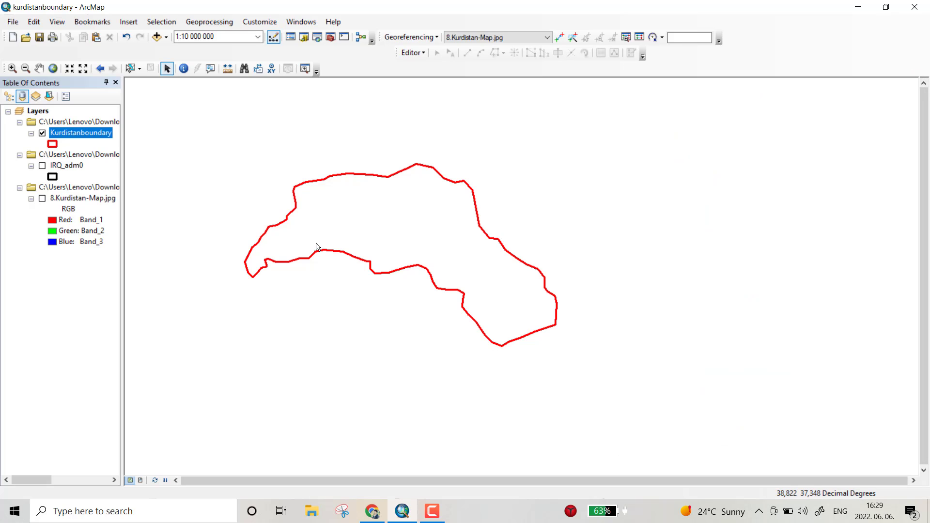